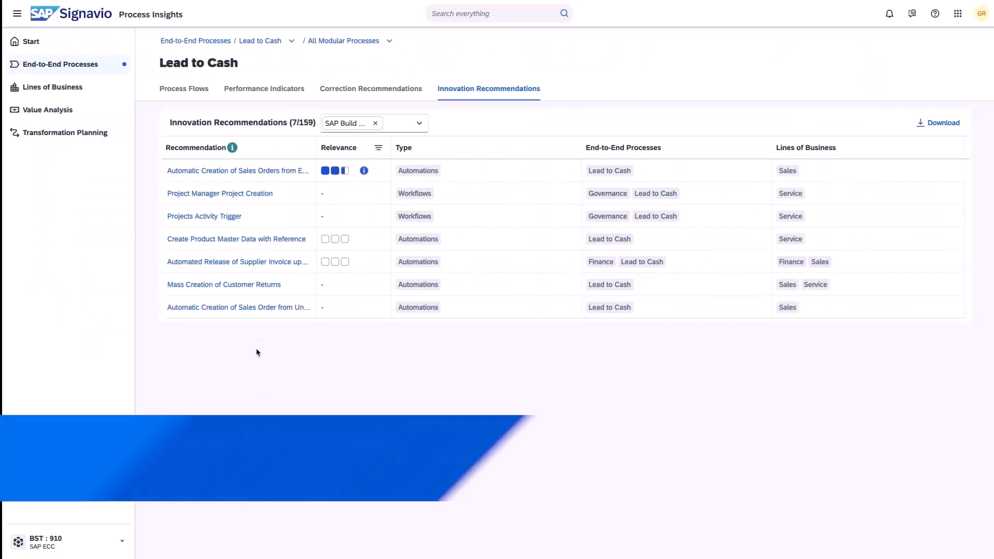
# Open the Order to Cash for SAP ECC & S4HANA page and launch the AI assistant
pyautogui.click(237, 170)
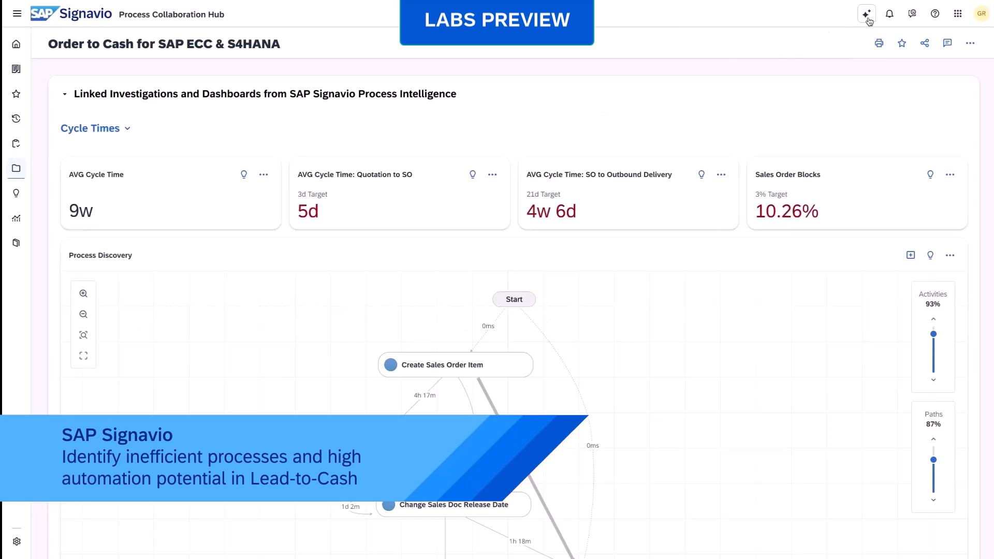
pyautogui.click(867, 13)
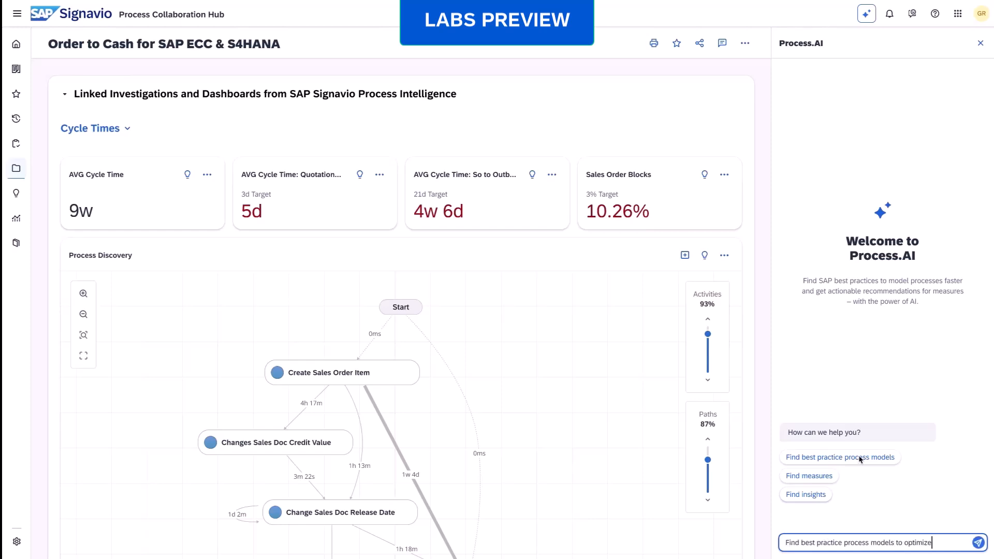
# Ask Process.AI for best-practice process models for sales order creation
pyautogui.write('sales order creation')
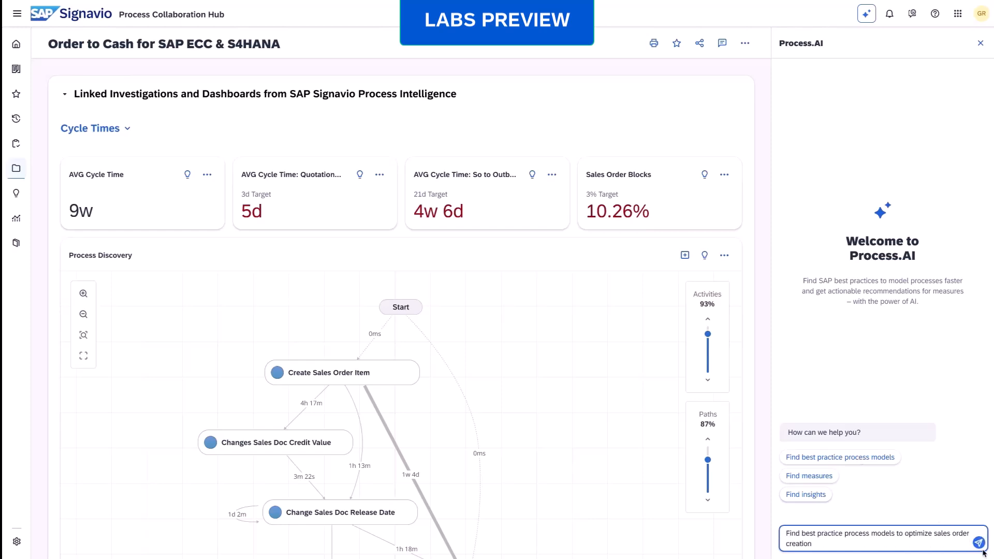
pyautogui.click(982, 543)
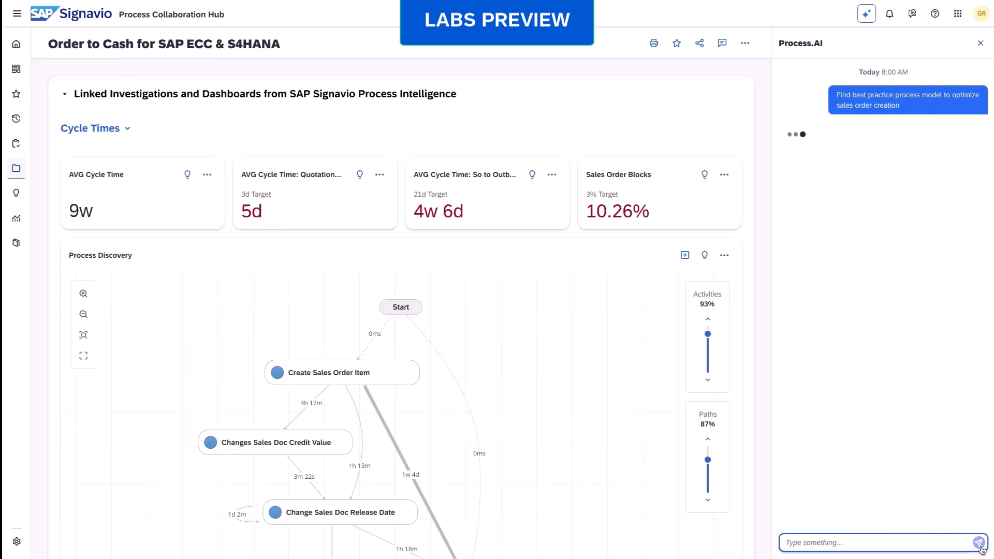
pyautogui.click(982, 542)
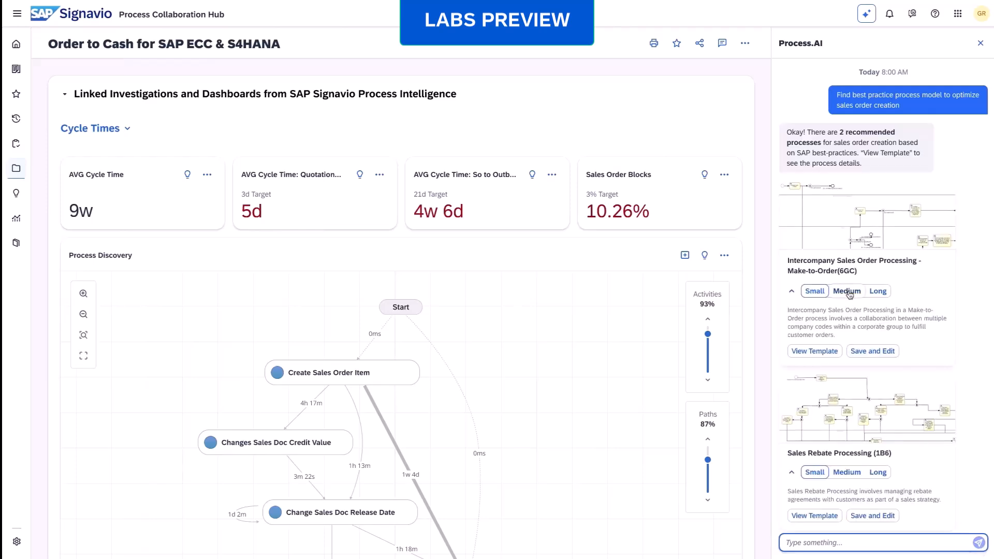
# Compare medium and short descriptions, then preview the Intercompany Sales Order Processing (6GC) model
pyautogui.click(846, 291)
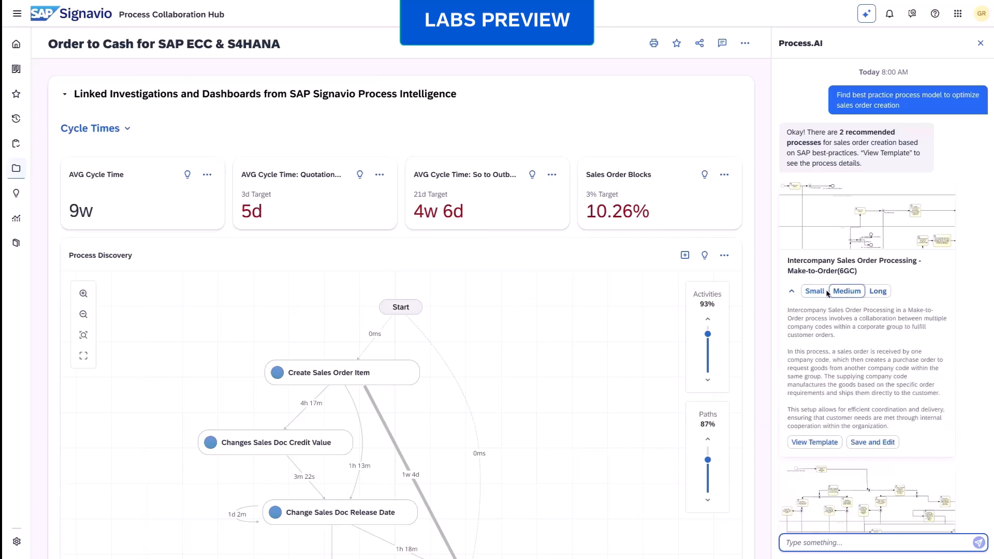
pyautogui.click(814, 291)
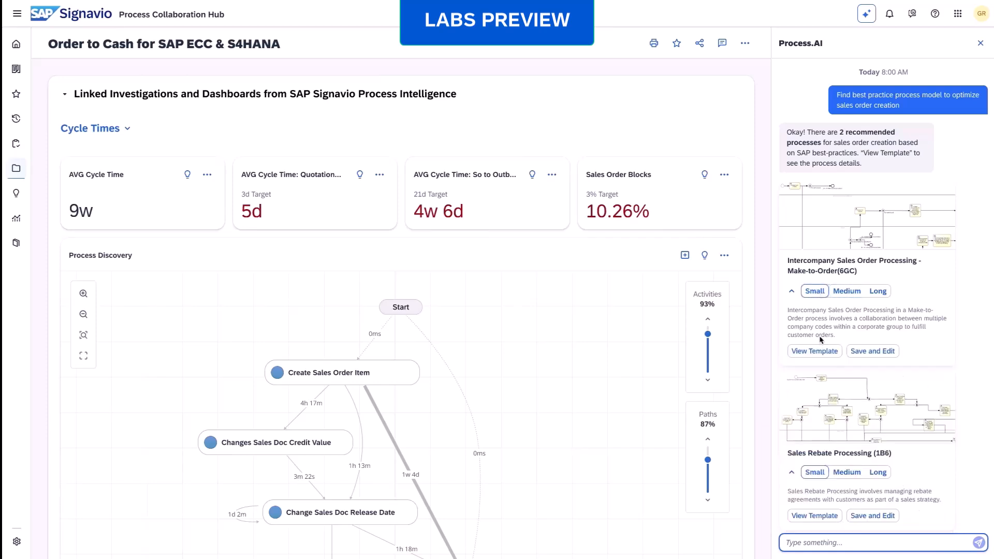
pyautogui.click(814, 351)
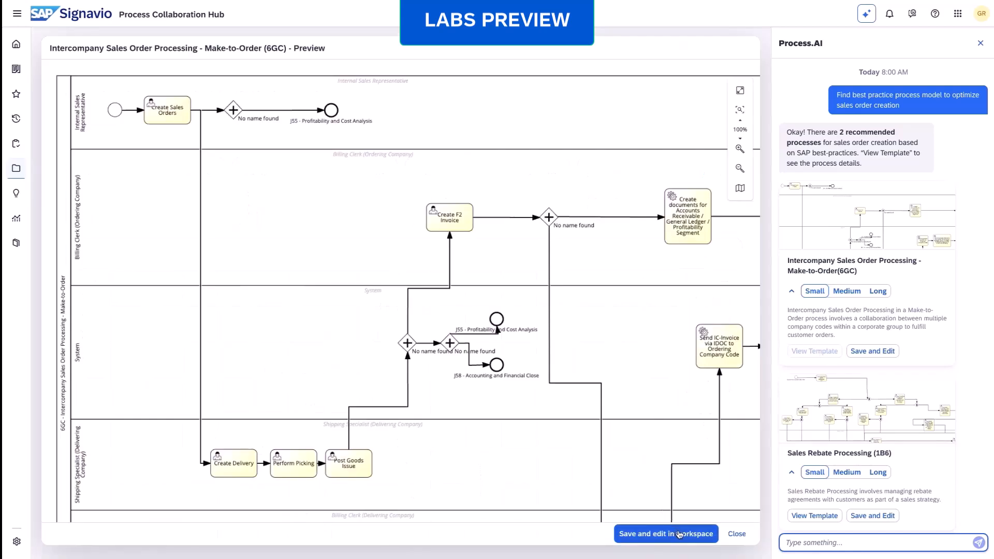
# Save the intercompany model to the workspace and ask Process.AI for sales order automation measures
pyautogui.click(666, 533)
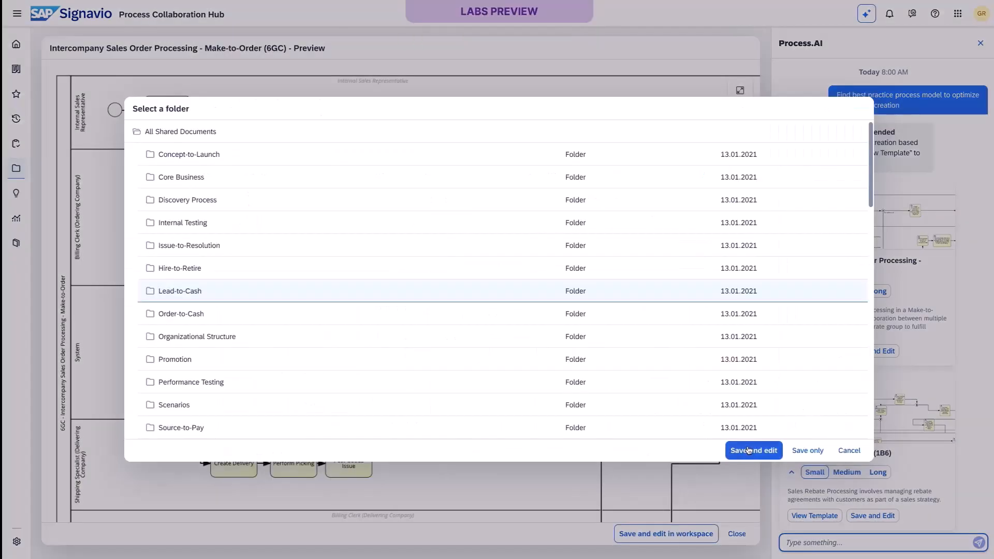
pyautogui.click(752, 450)
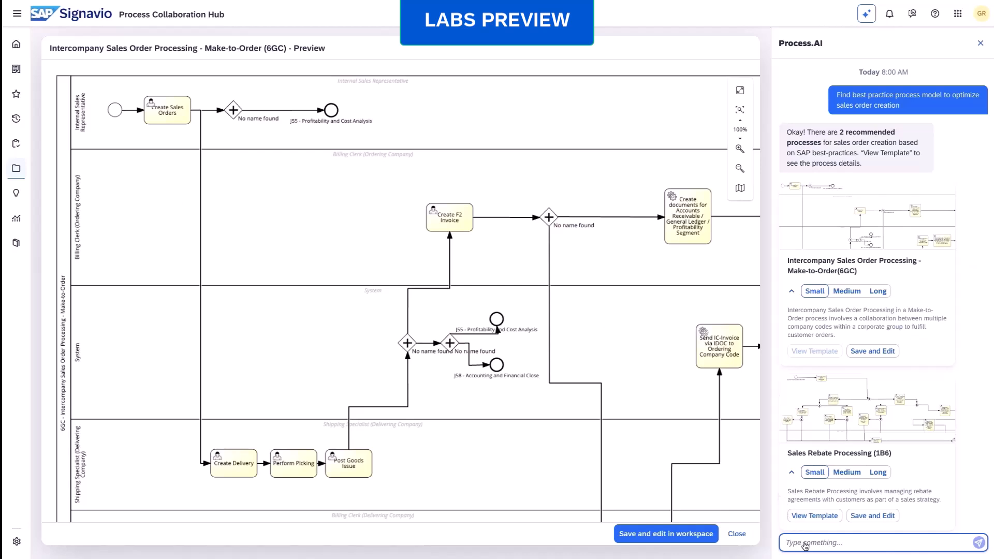
pyautogui.click(875, 543)
pyautogui.write('Find measures for automation of sales orders')
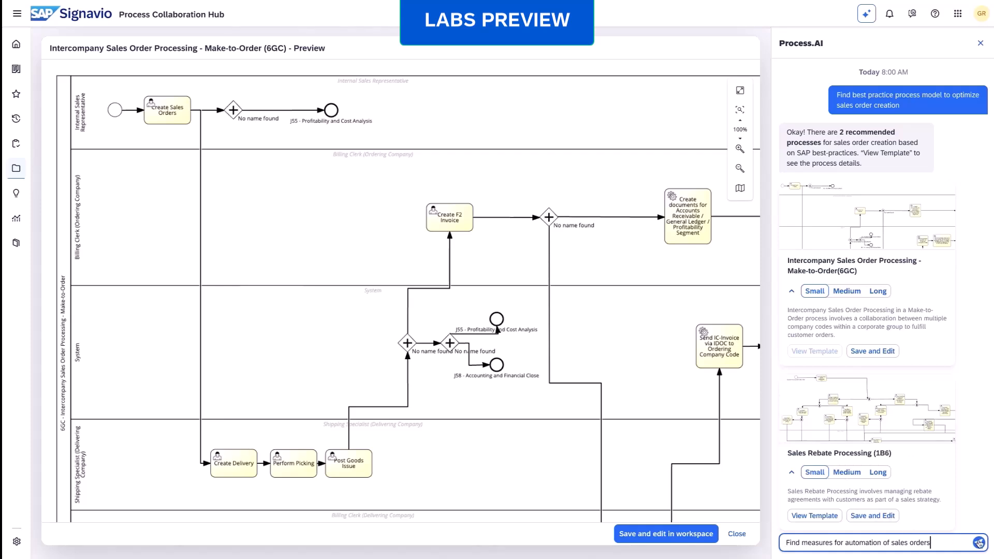
pyautogui.click(978, 543)
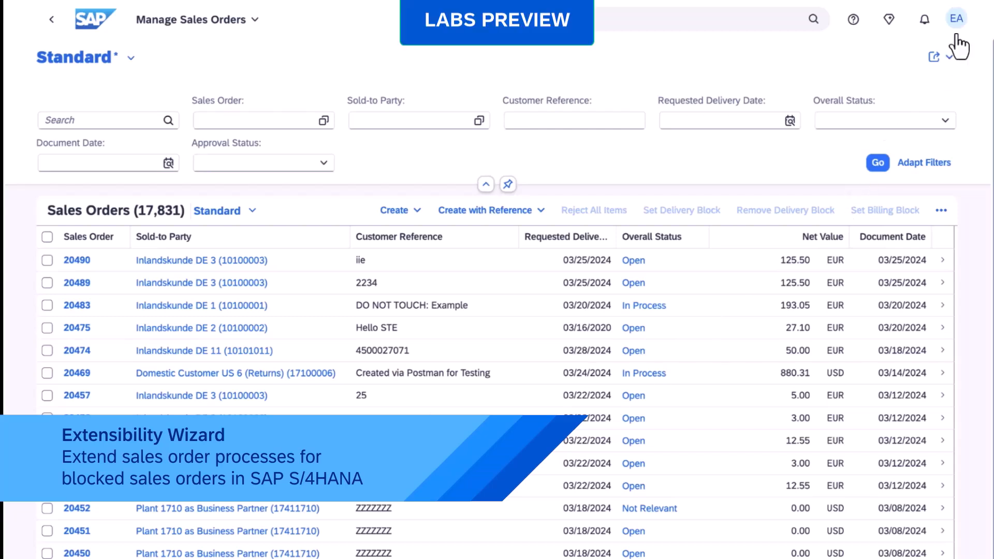
# Launch Build Extension from the user menu in Manage Sales Orders
pyautogui.click(957, 19)
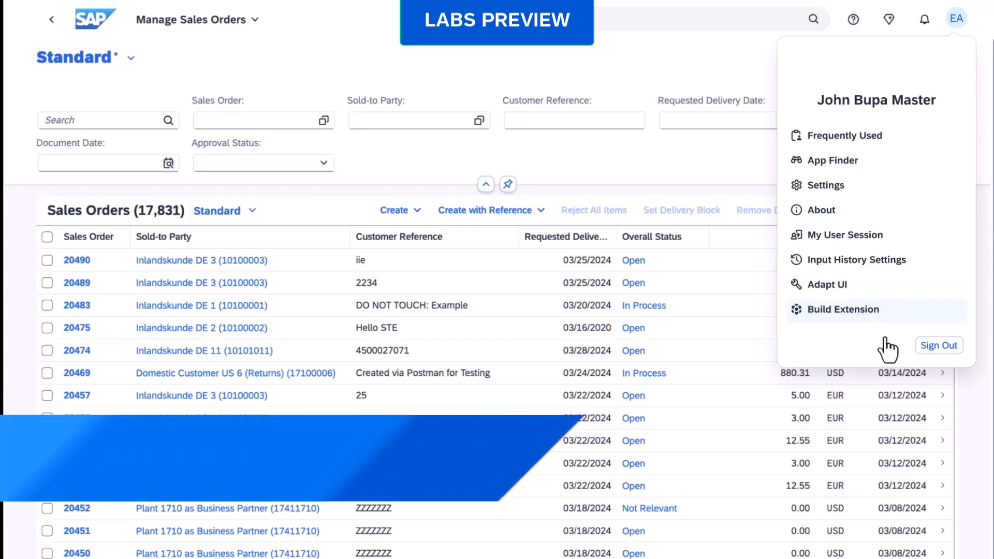
pyautogui.click(844, 309)
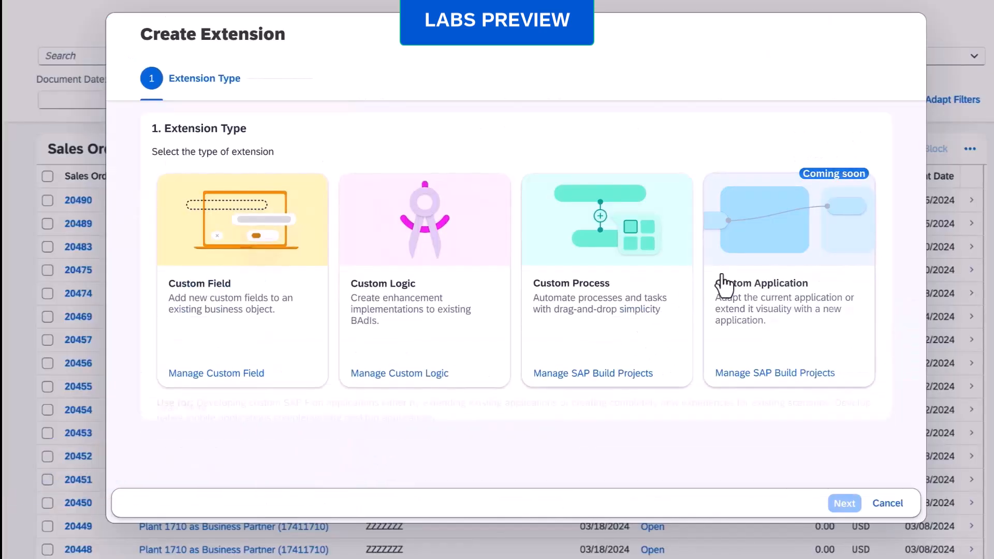
# Choose a Custom Process extension triggered by a Business Event
pyautogui.click(789, 279)
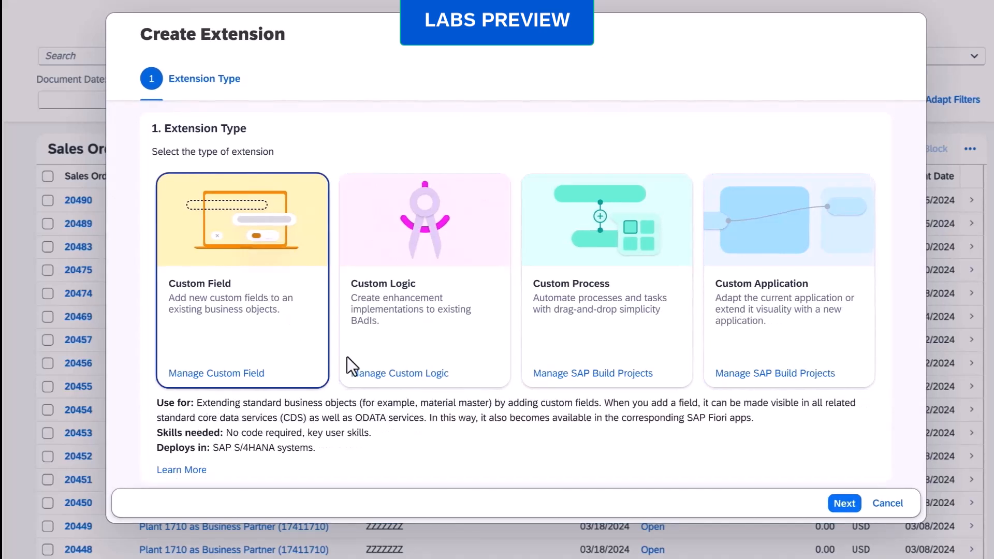
pyautogui.click(605, 279)
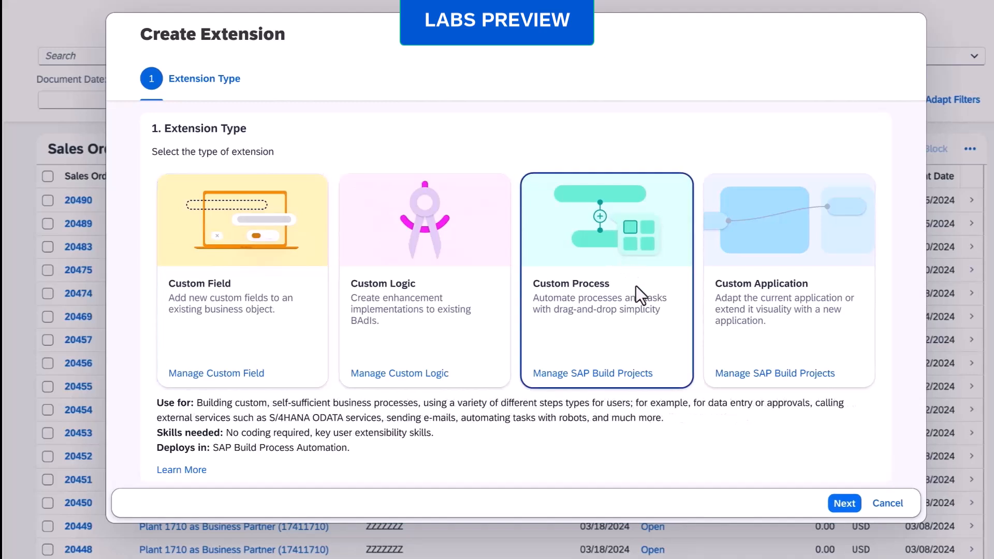
pyautogui.click(844, 502)
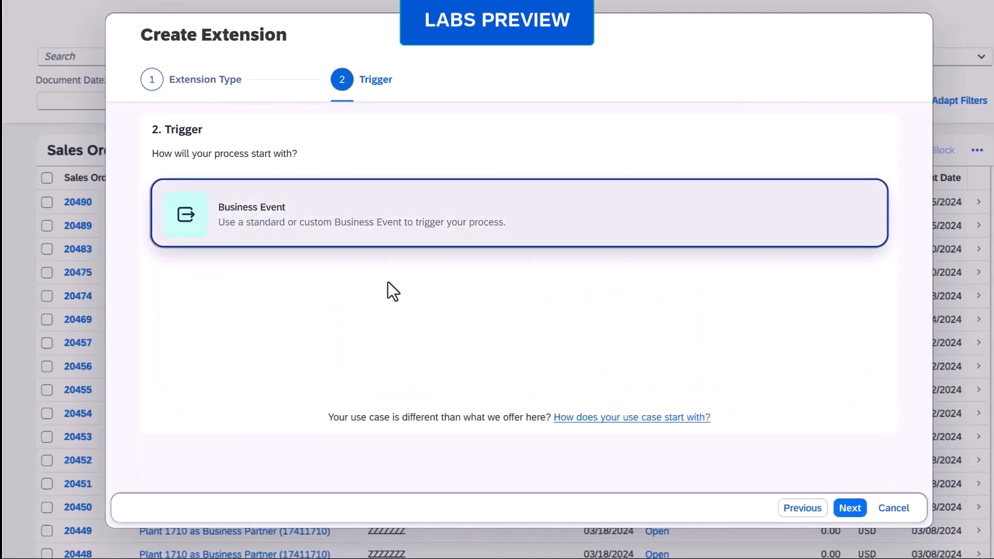
pyautogui.click(850, 508)
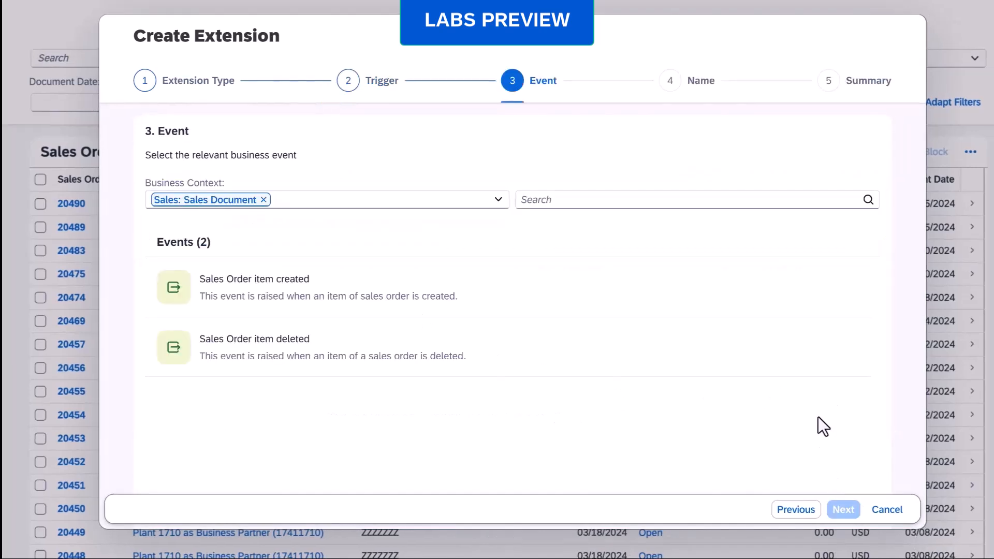
pyautogui.moveTo(499, 202)
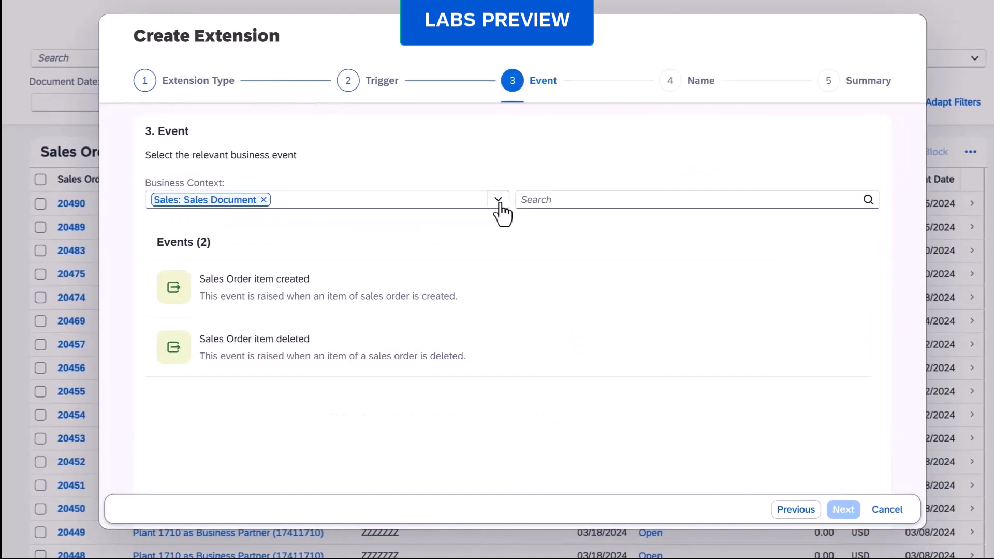
# Clear the Sales Document context filters and choose the billing block status changed event
pyautogui.click(500, 199)
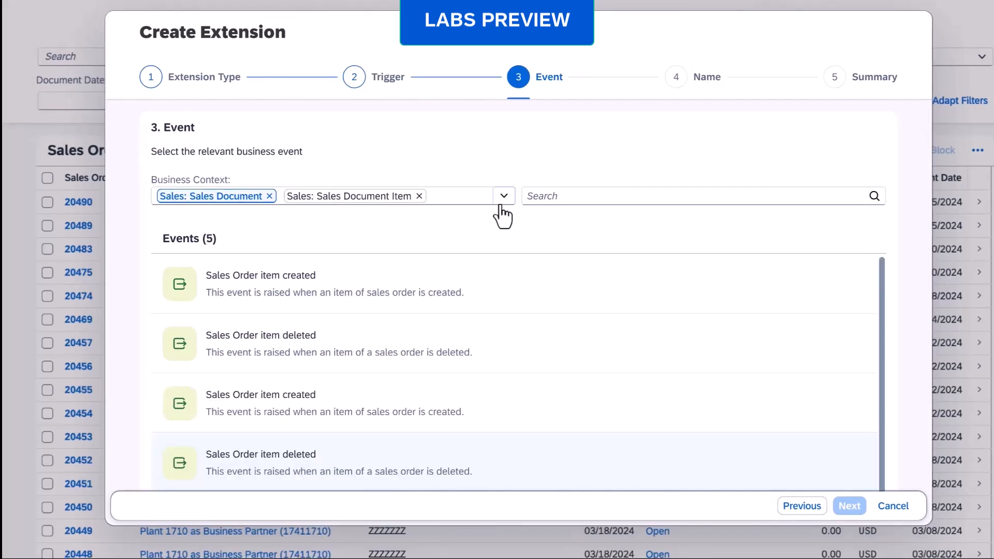
pyautogui.moveTo(432, 231)
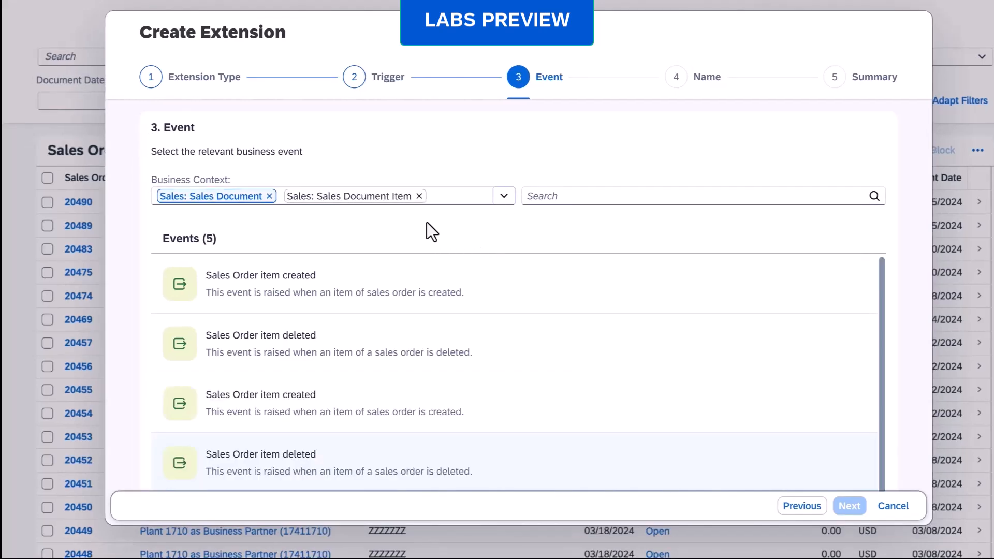
pyautogui.click(419, 195)
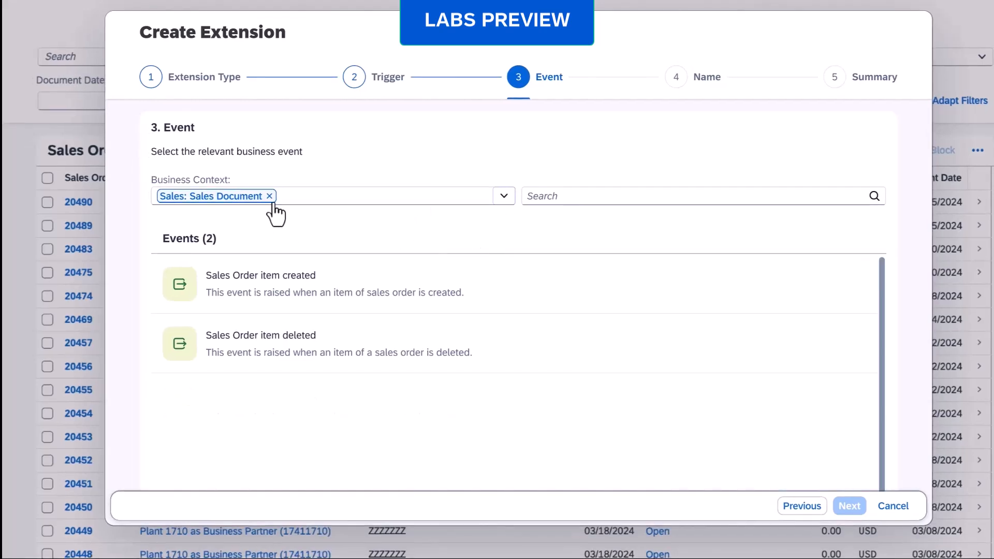
pyautogui.click(270, 196)
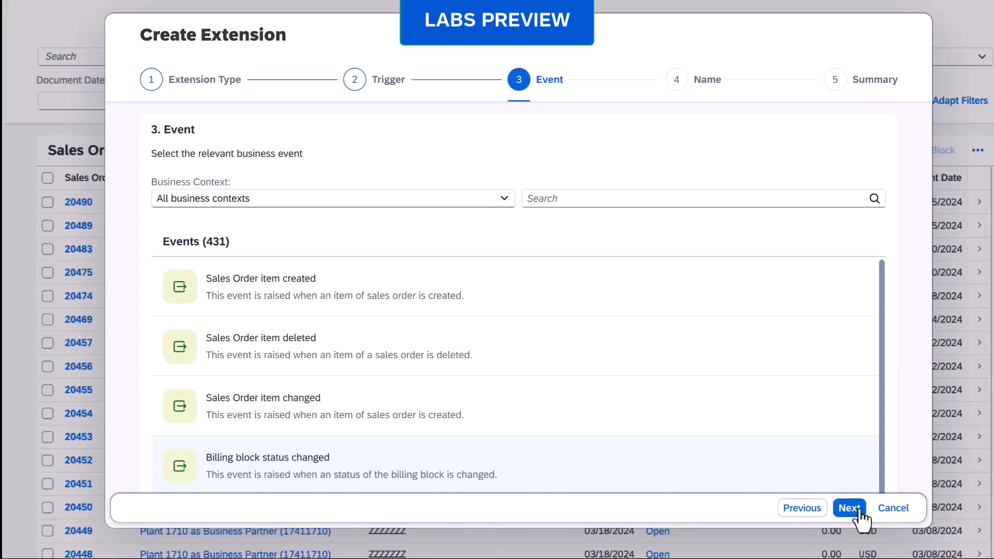
pyautogui.click(849, 508)
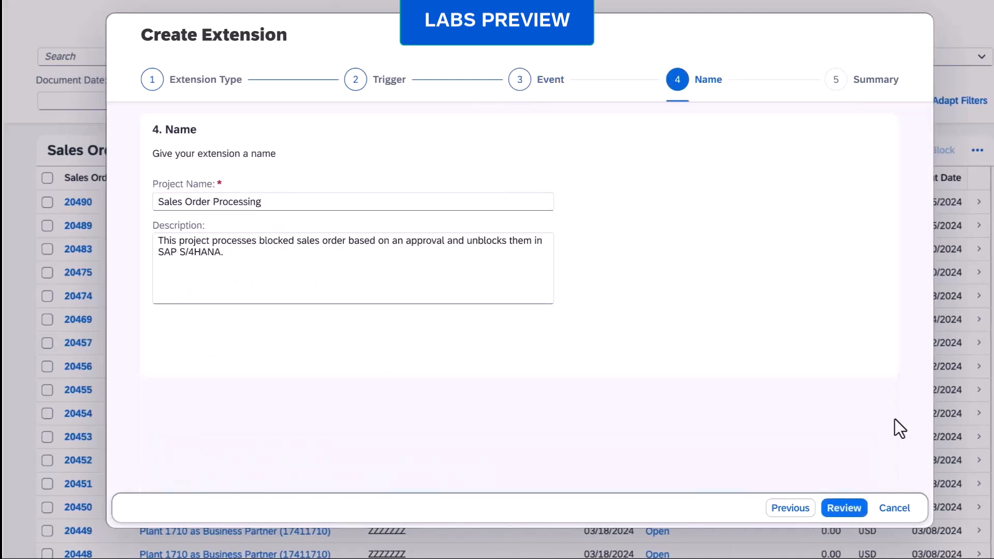
pyautogui.click(844, 508)
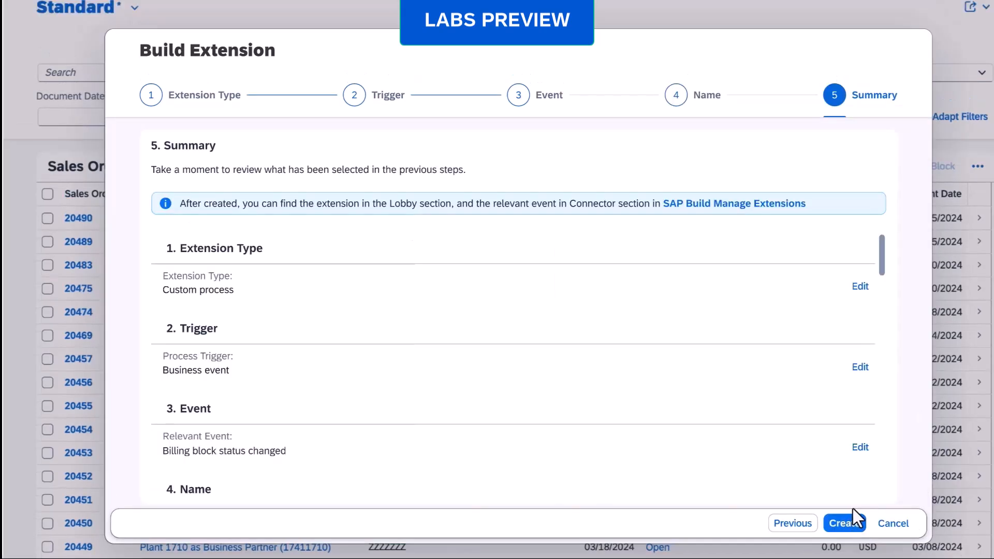
pyautogui.moveTo(763, 424)
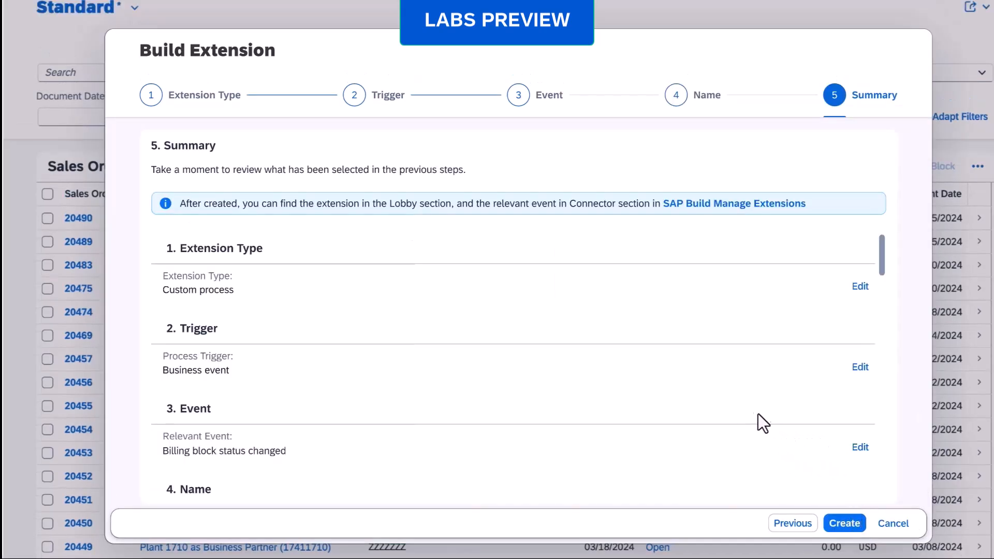
# Create the Sales Order Processing extension and open it in Build Process Automation
pyautogui.click(844, 523)
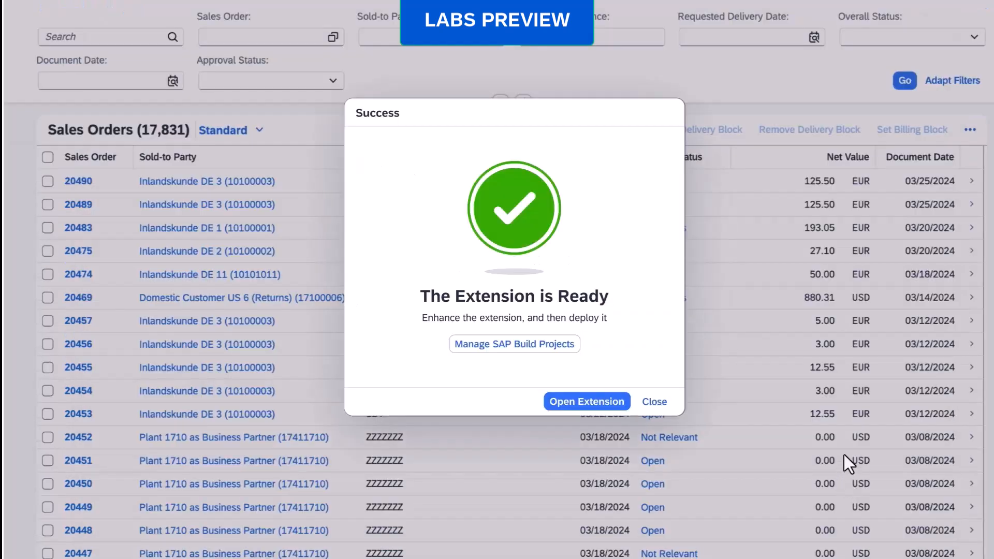
pyautogui.moveTo(586, 402)
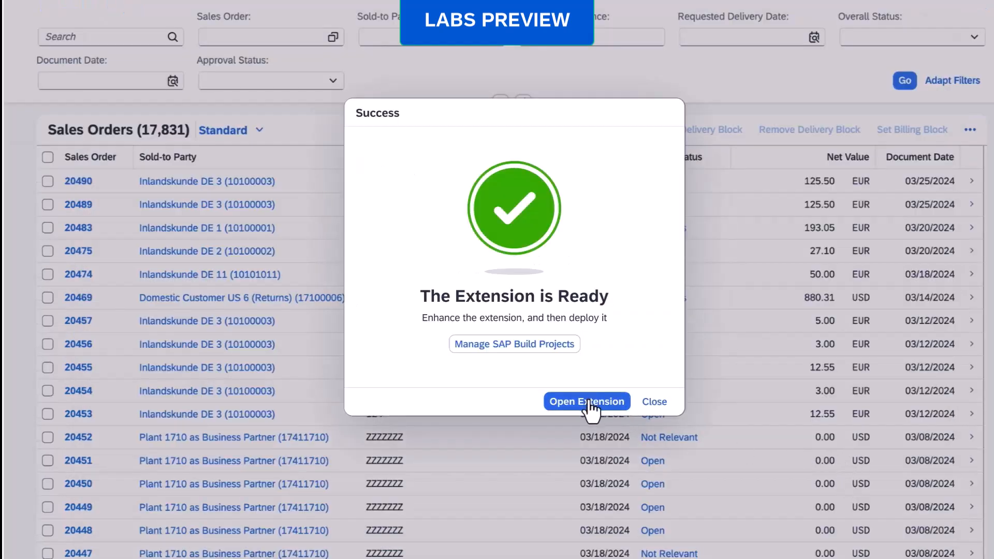
pyautogui.click(585, 402)
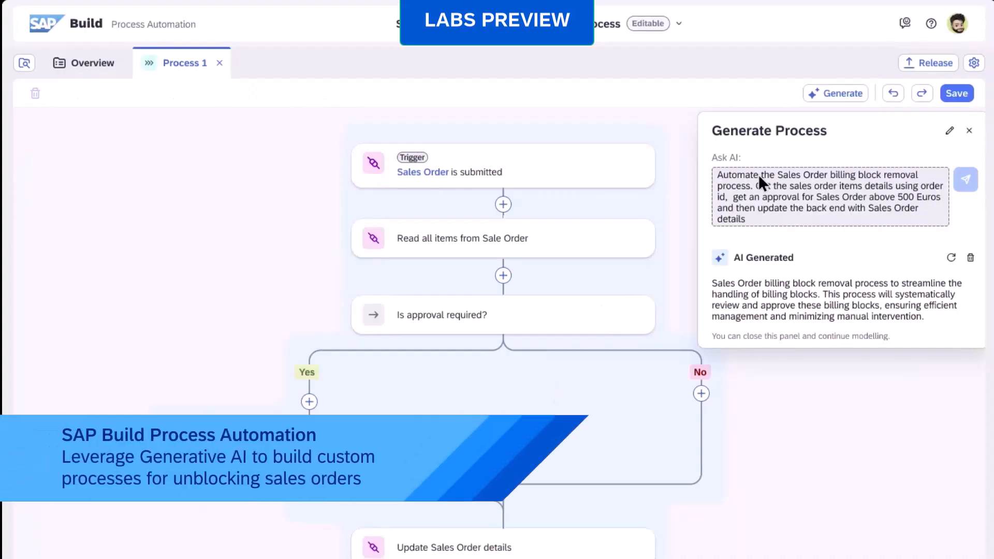
pyautogui.moveTo(808, 192)
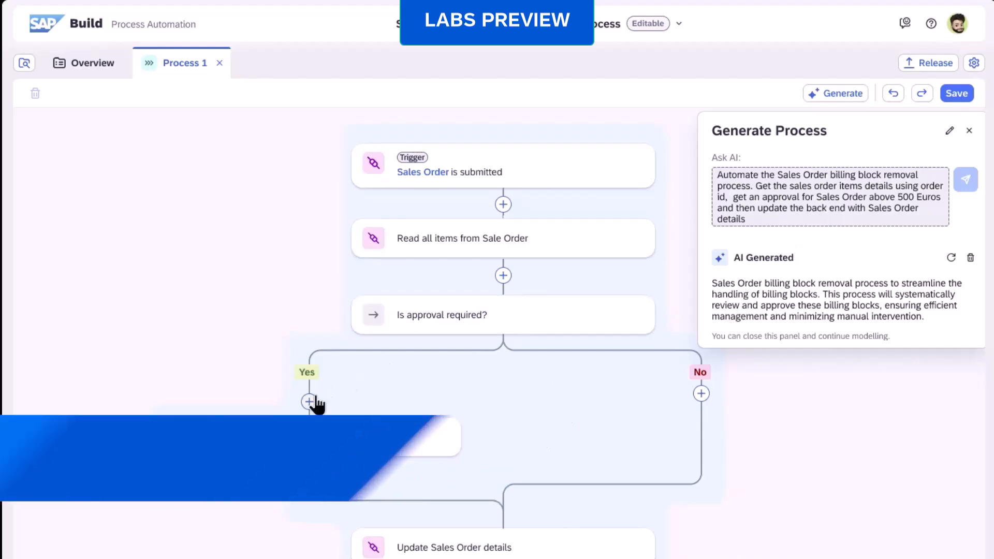
# Add an AI-generated Decision on the Yes branch with amount-based rules (500–750 Euros: Admin Manager)
pyautogui.click(311, 402)
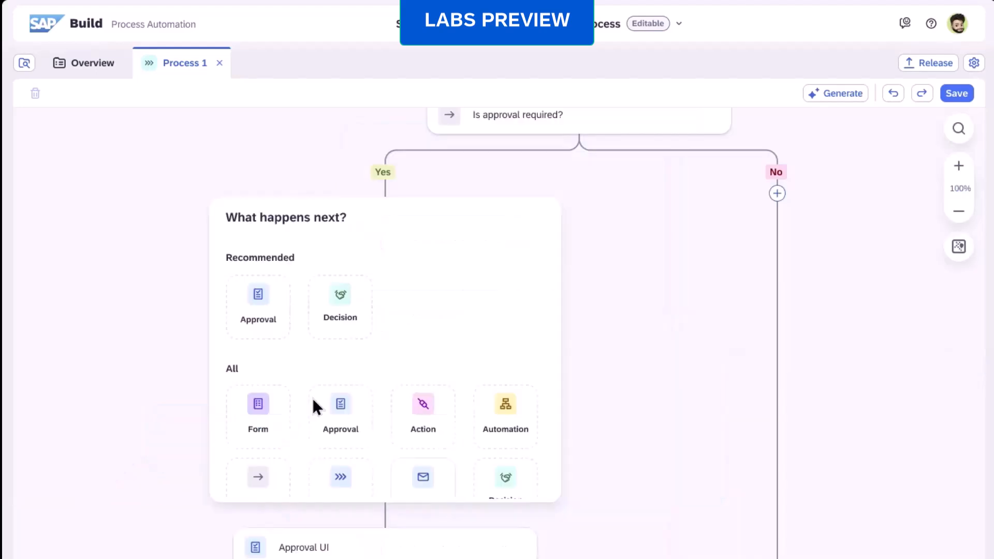
pyautogui.moveTo(341, 301)
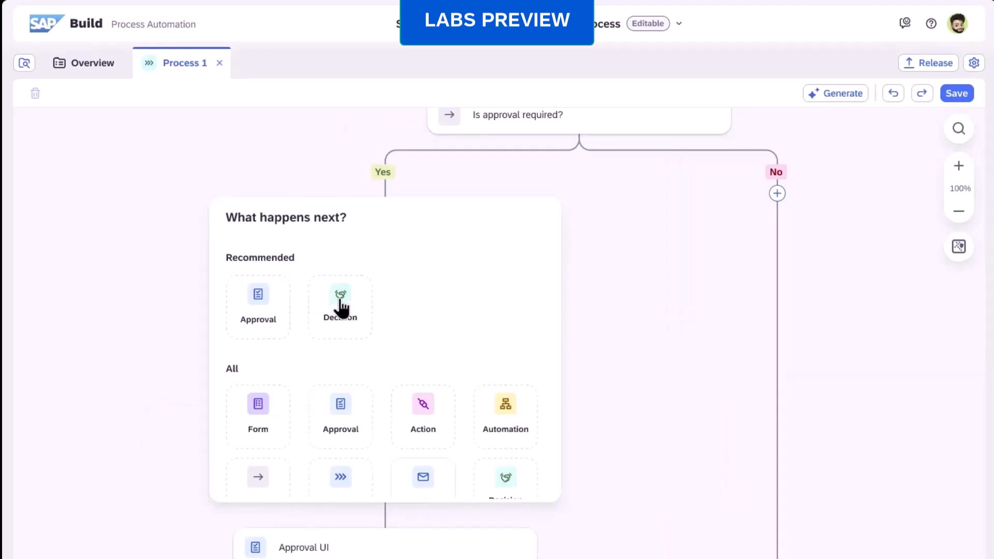
pyautogui.click(341, 302)
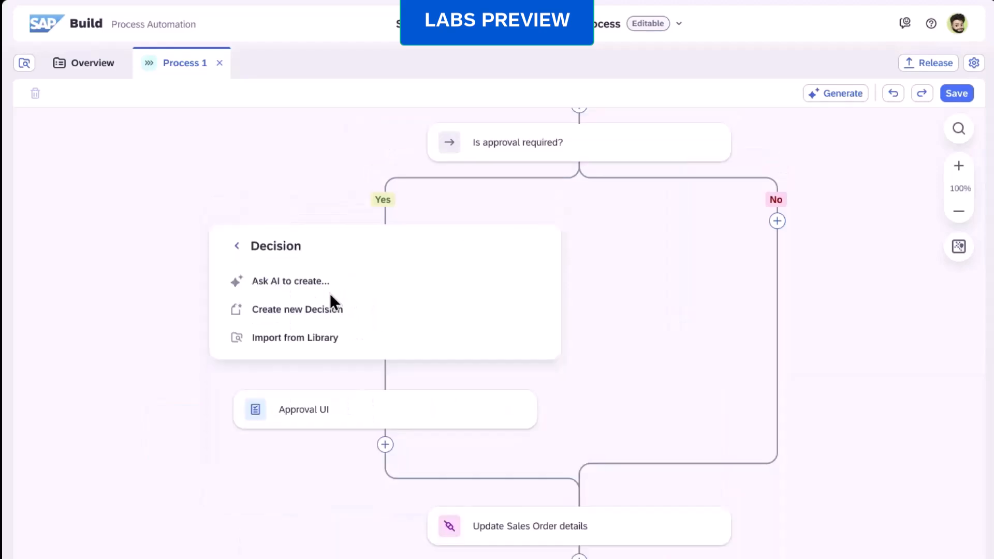
pyautogui.click(289, 281)
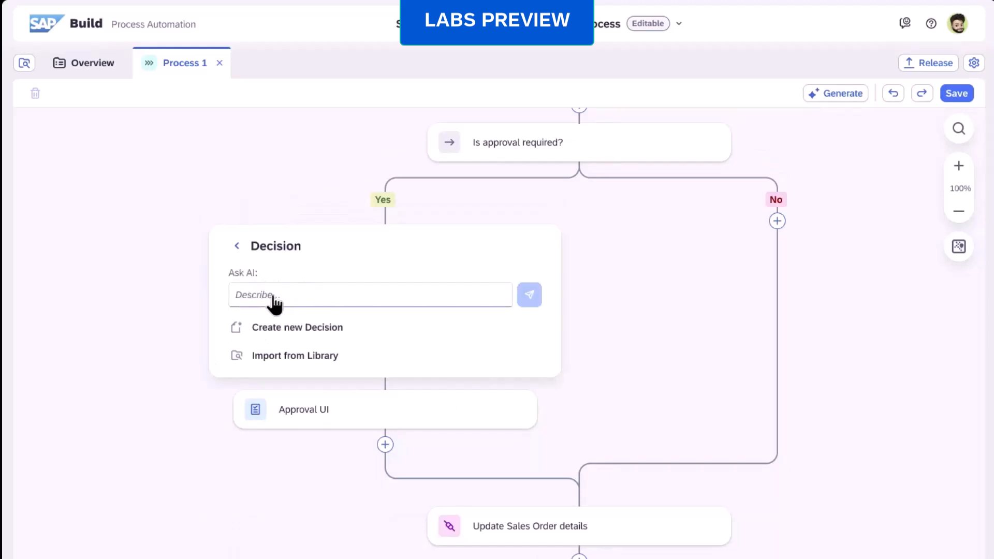
pyautogui.write('If Sales Order amount is above 500 Euros and below 750 Euros, then the Admin Manager approval is required. In case that the invoice amount is above 1000 Euros, the Finance Manager approval is also required.')
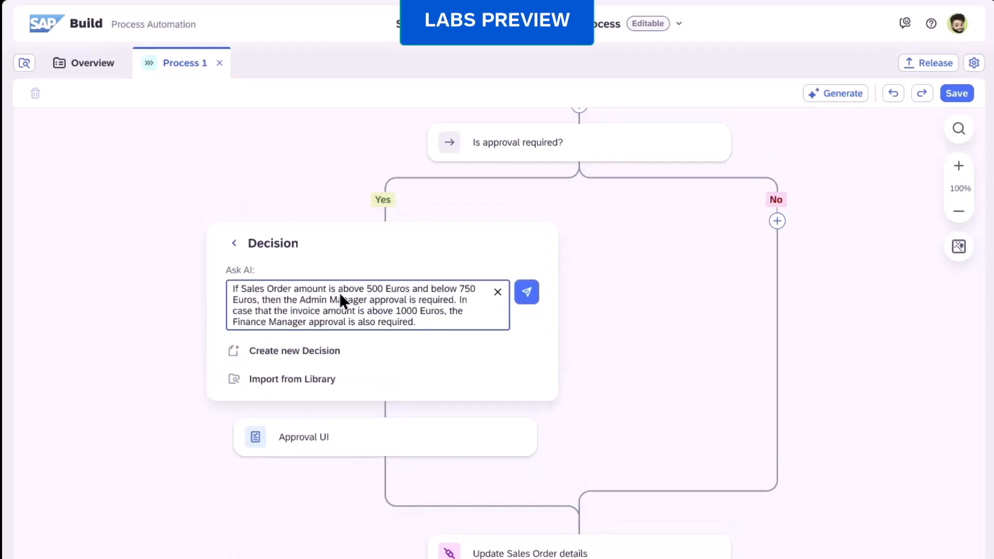
pyautogui.moveTo(378, 304)
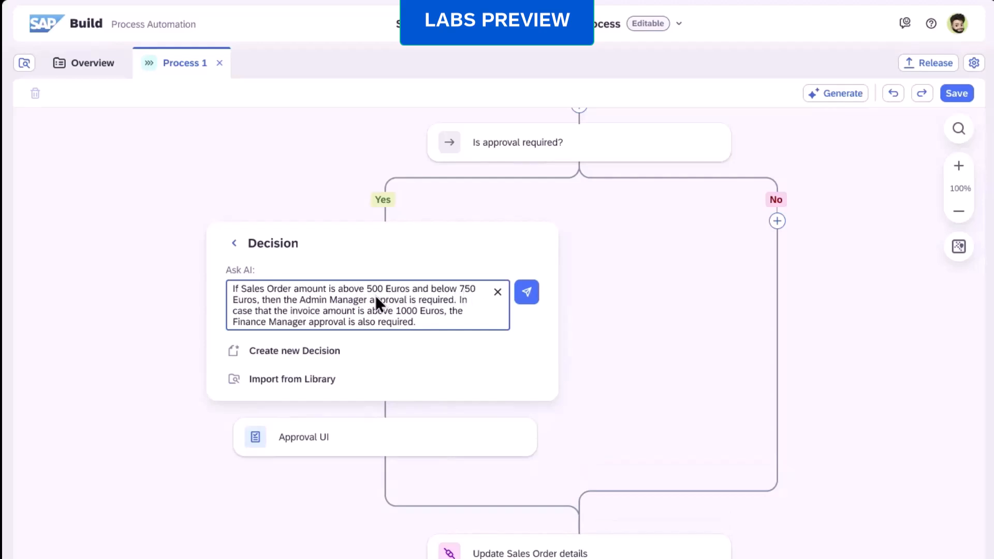
pyautogui.moveTo(472, 311)
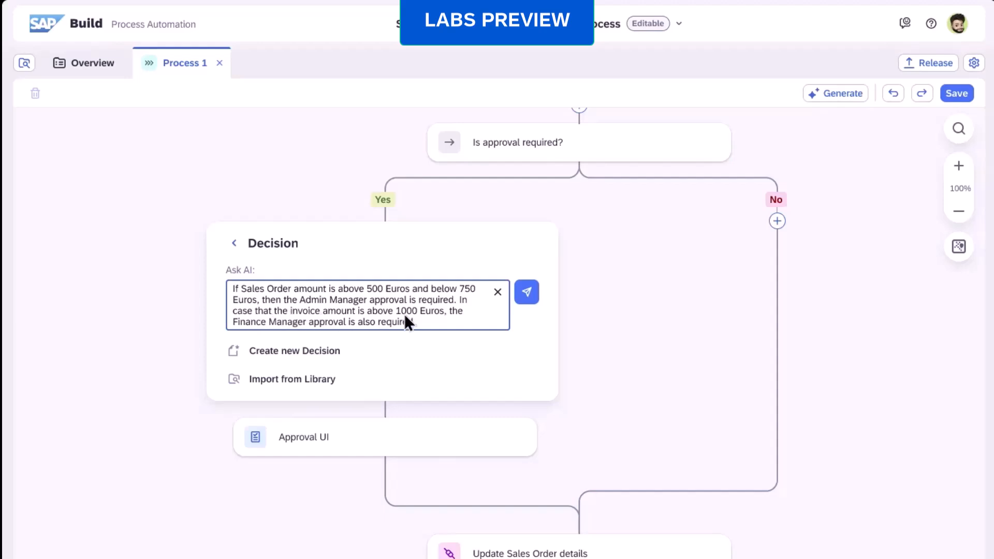
pyautogui.moveTo(413, 329)
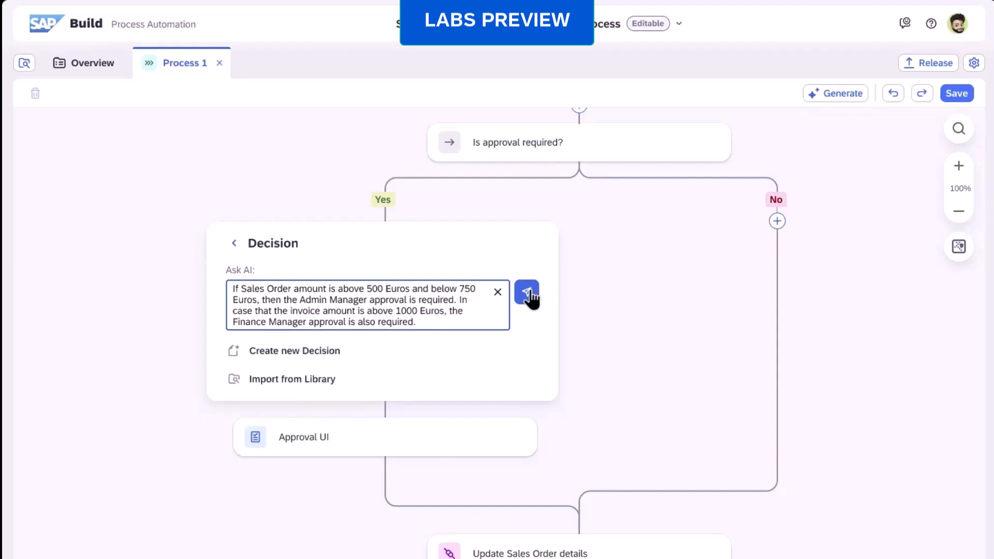
# Generate the Determine Approver decision and fill the gap with a 750–1000 Euro rule
pyautogui.click(527, 292)
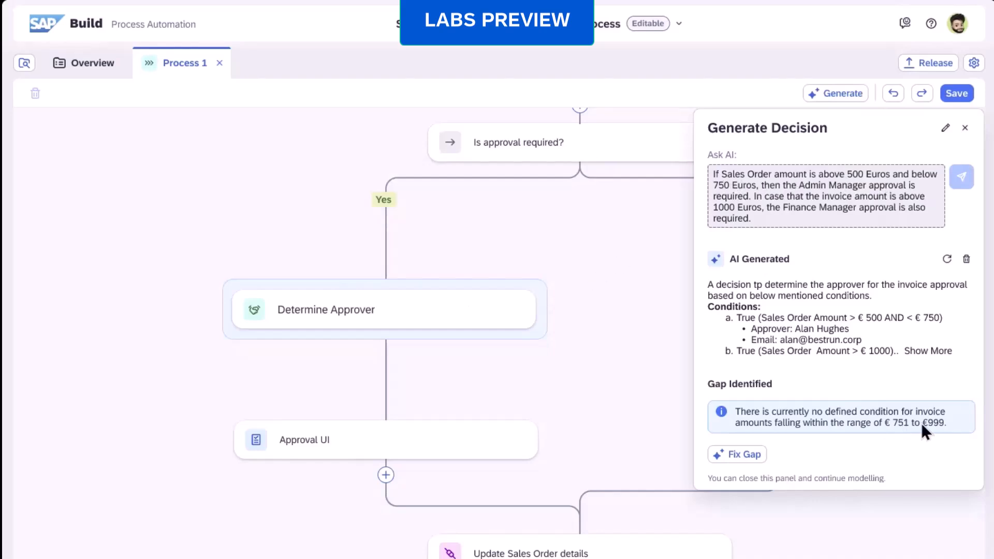
pyautogui.moveTo(764, 451)
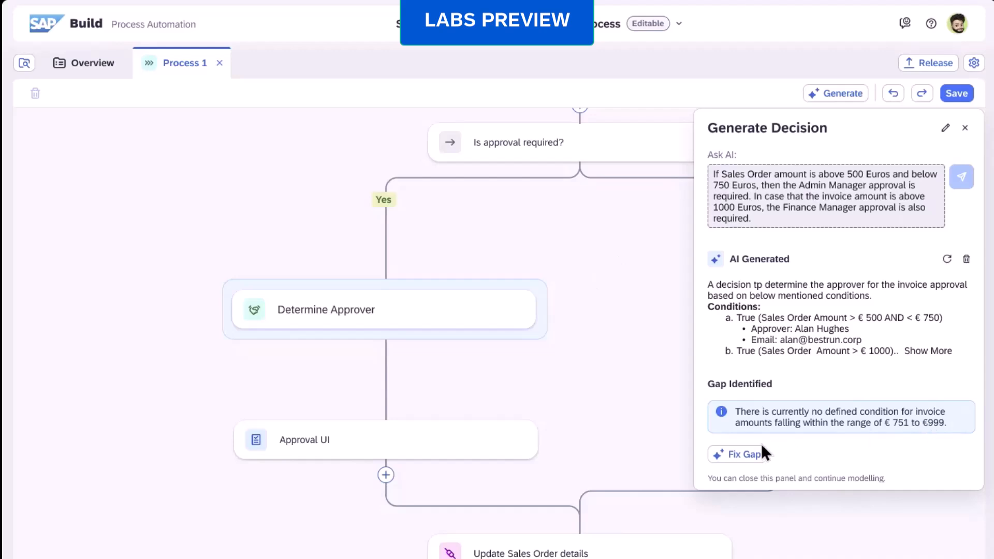
pyautogui.click(741, 454)
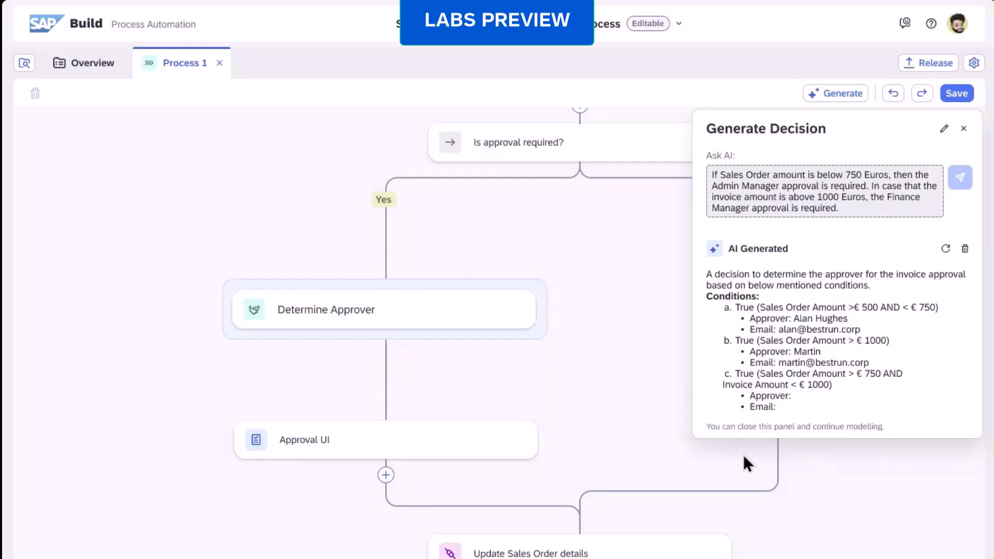
pyautogui.moveTo(401, 317)
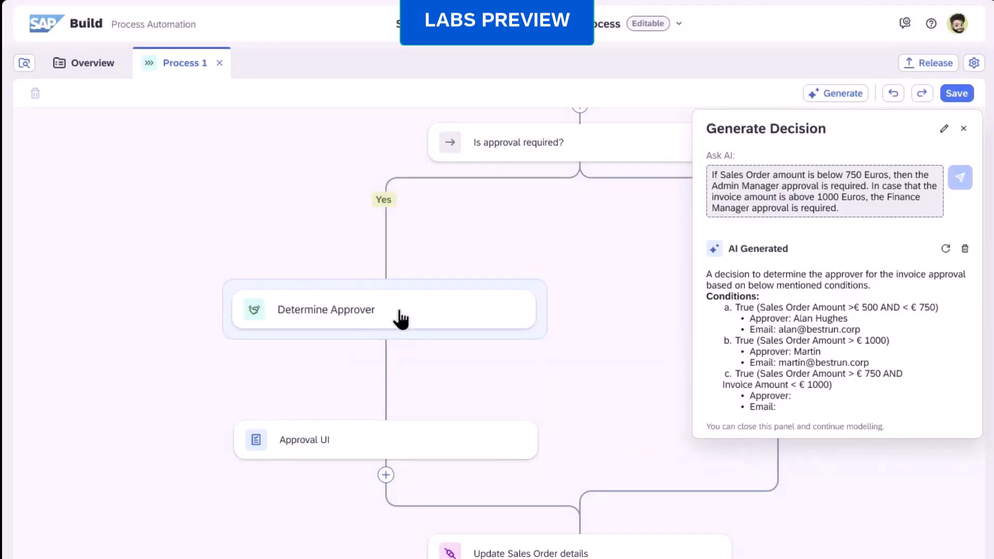
# Open the Determine Approver decision table with its three amount rules
pyautogui.doubleClick(326, 309)
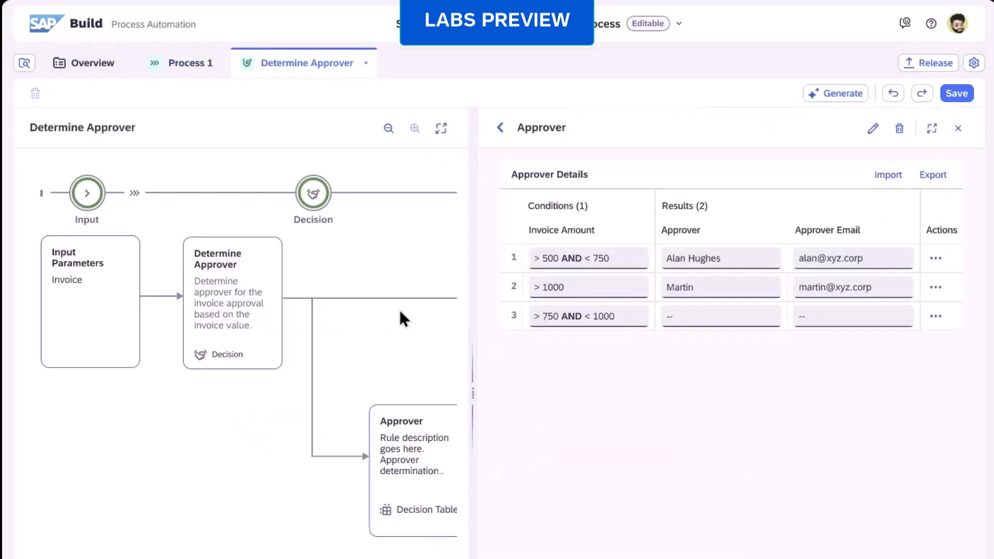
pyautogui.moveTo(646, 313)
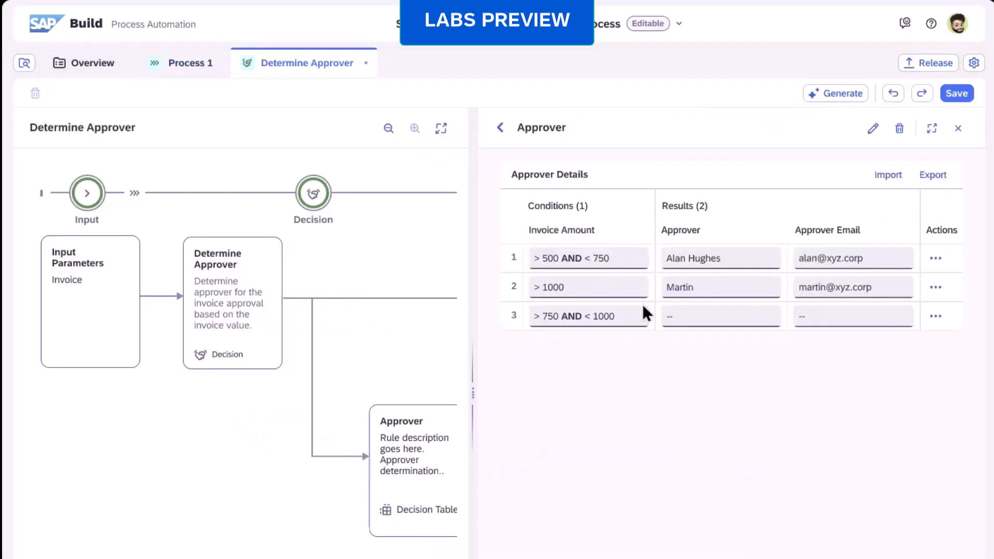
pyautogui.moveTo(119, 95)
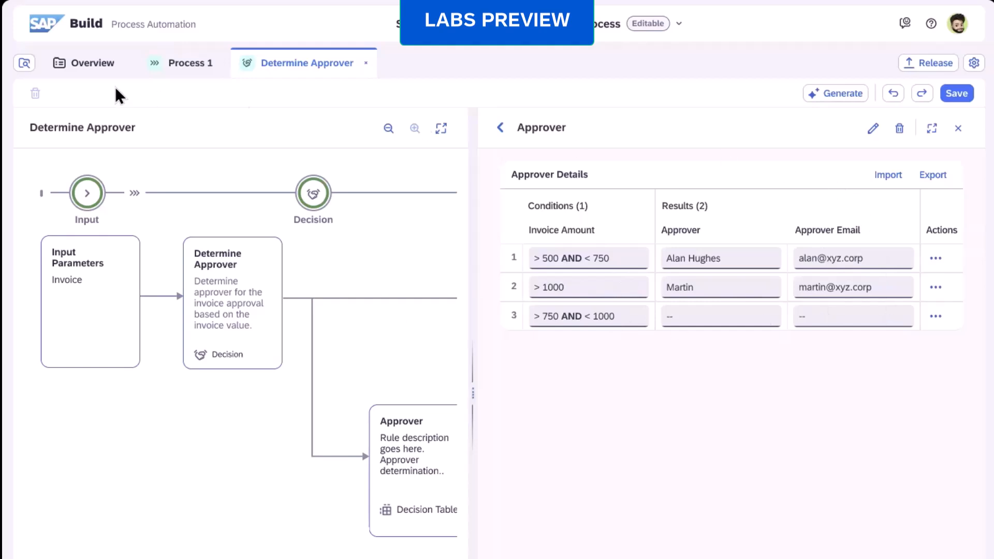
pyautogui.moveTo(163, 63)
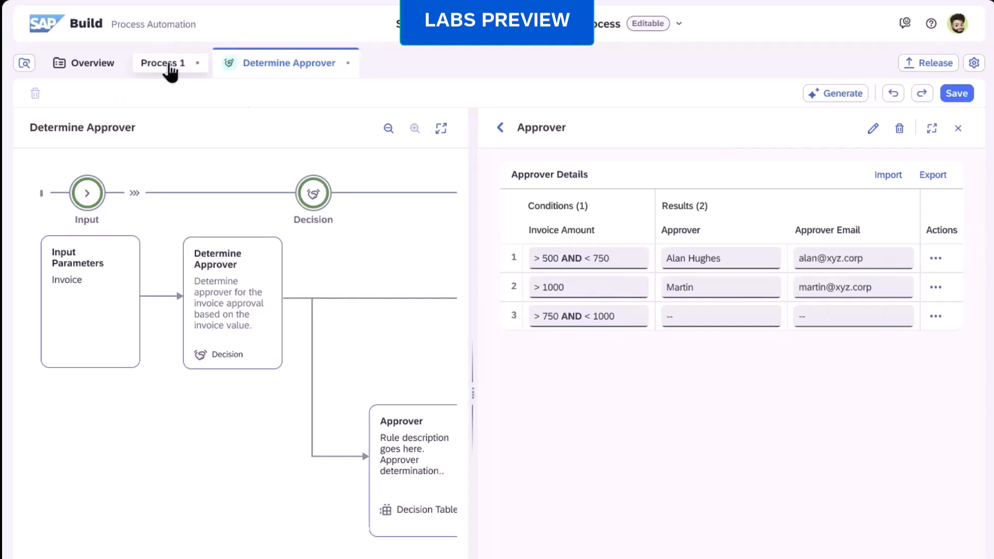
# Back in Process 1, have AI explain the Sales Order Billing Block Approval process
pyautogui.click(163, 62)
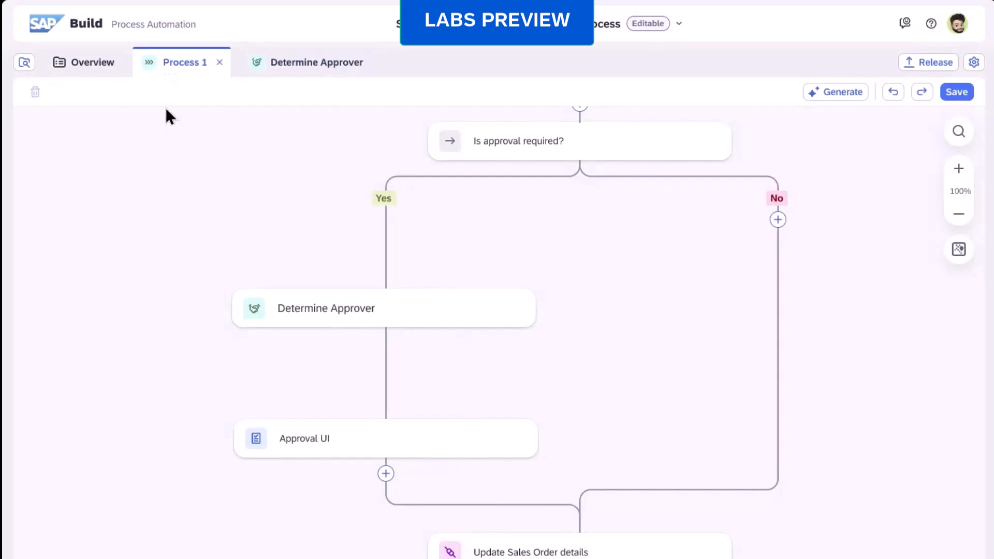
pyautogui.moveTo(835, 93)
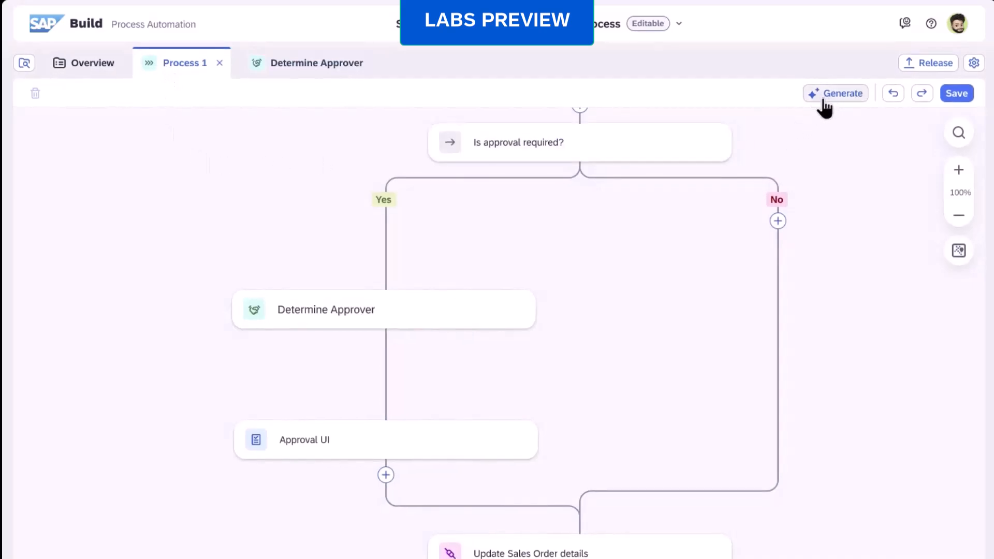
pyautogui.click(835, 93)
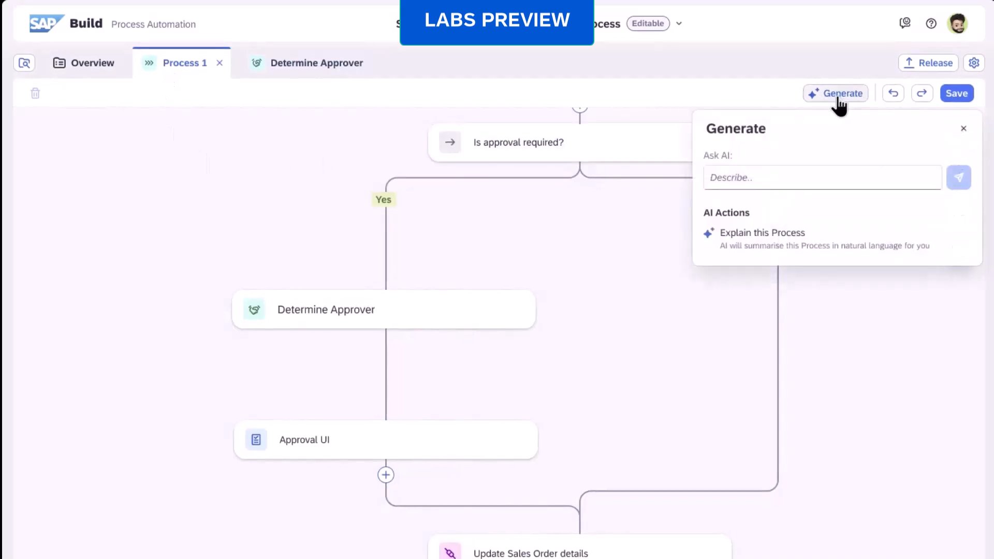
pyautogui.moveTo(754, 248)
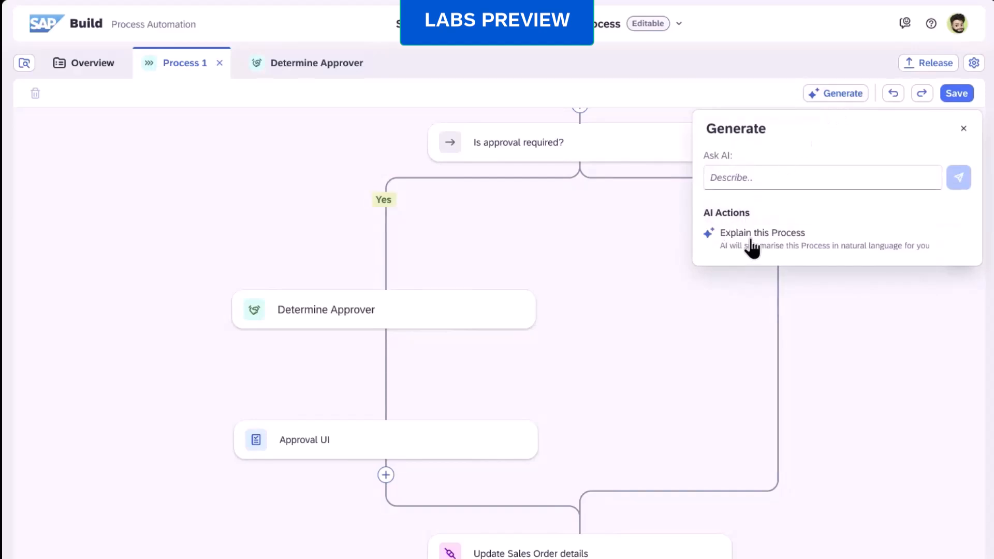
pyautogui.click(761, 233)
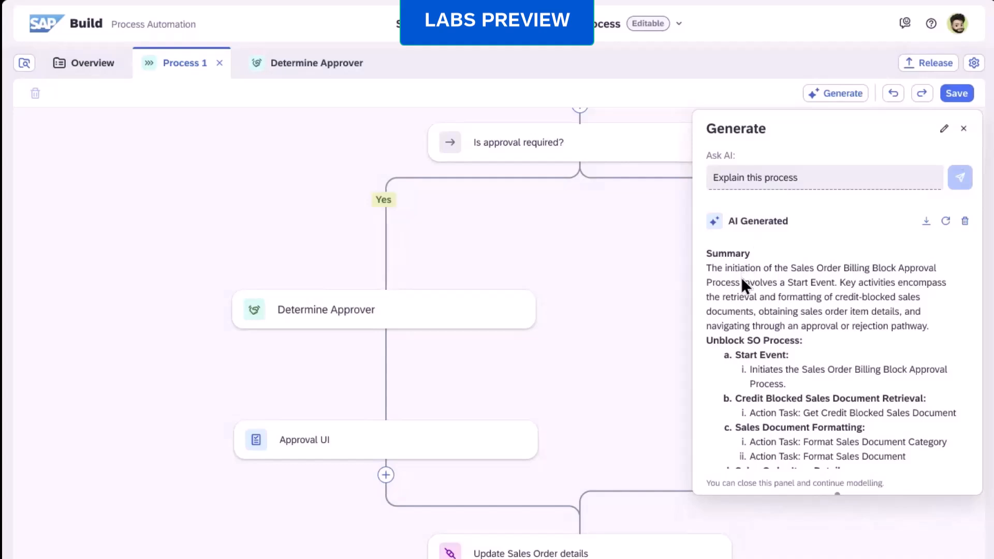
pyautogui.moveTo(748, 327)
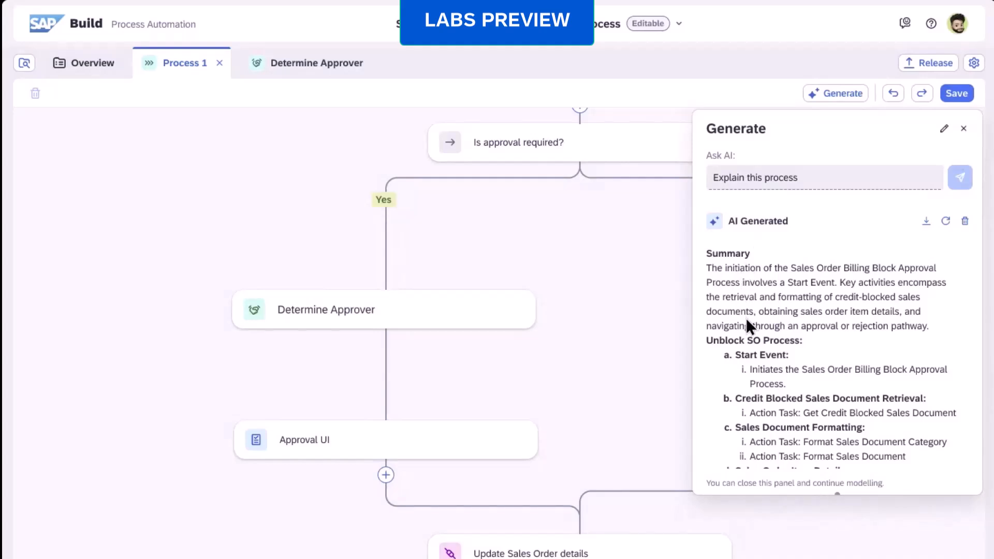
pyautogui.moveTo(756, 450)
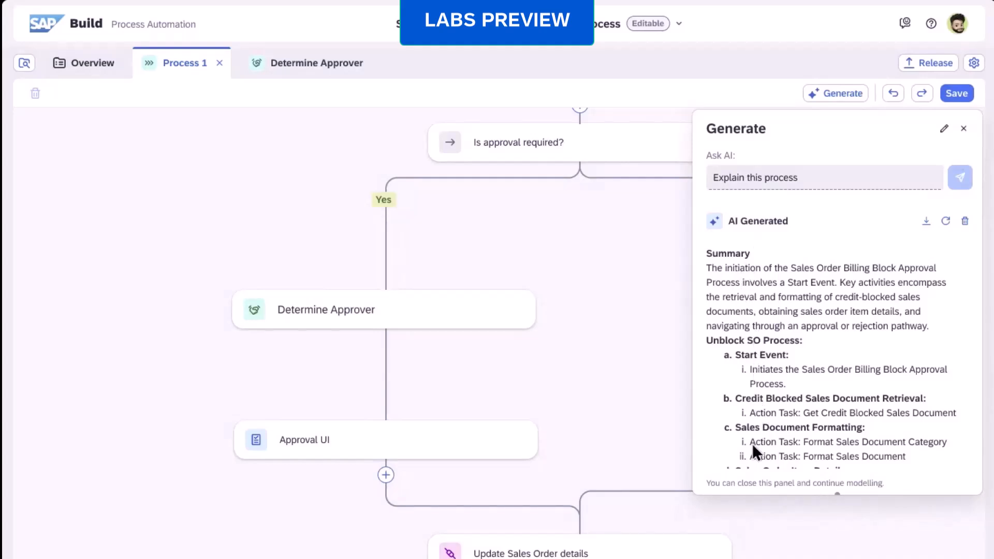
pyautogui.moveTo(754, 482)
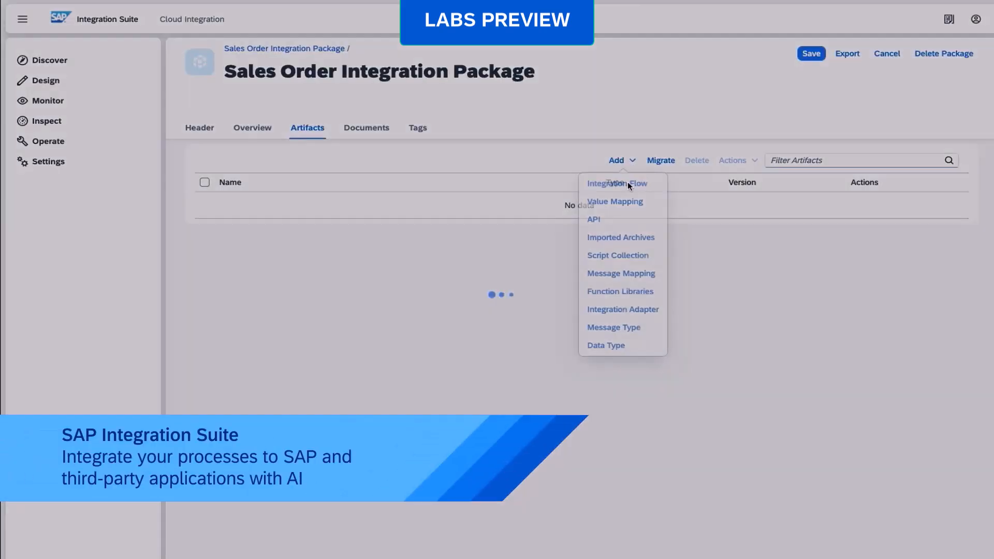
# Generate an AI-assisted integration flow for Sales Order (A2X) named 'Sales Order Replication'
pyautogui.click(616, 183)
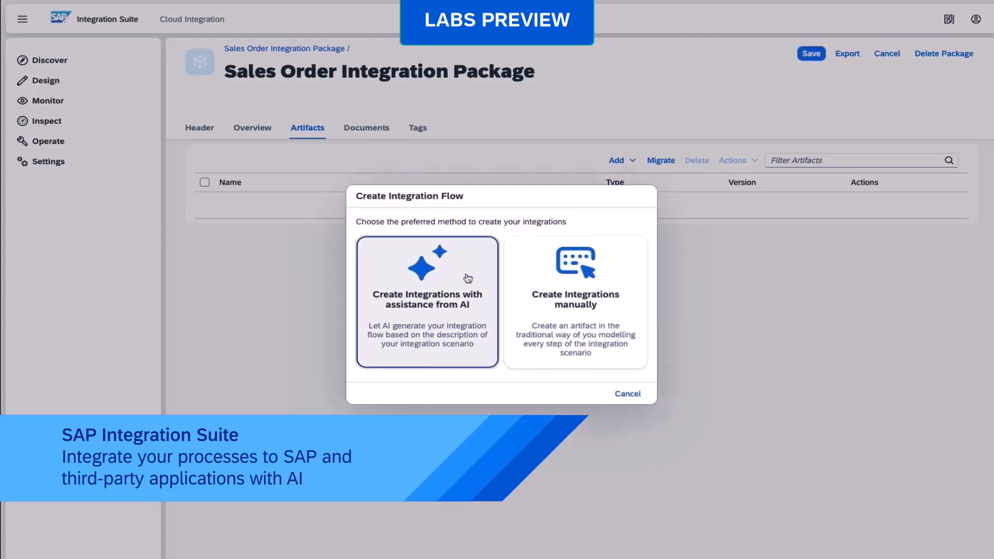
pyautogui.click(426, 302)
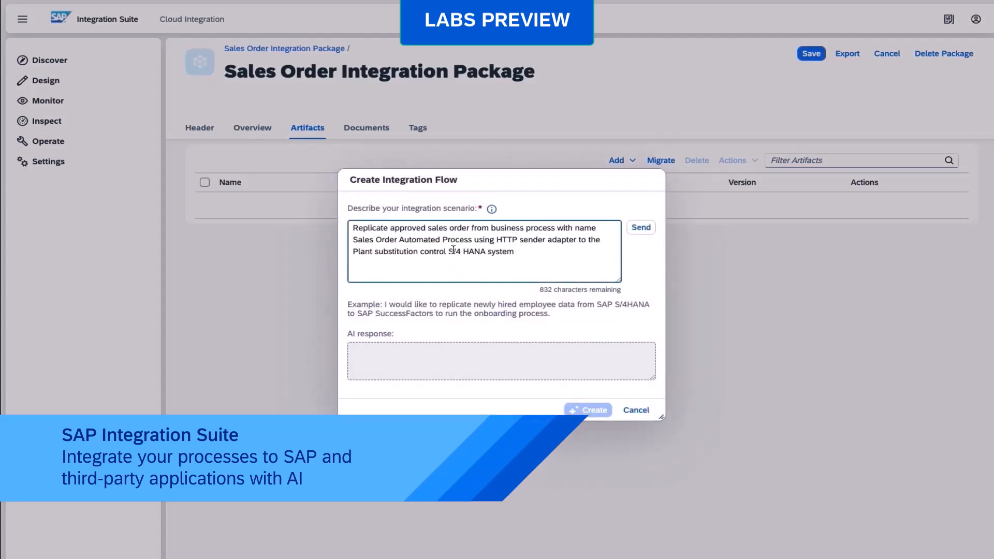
pyautogui.click(641, 228)
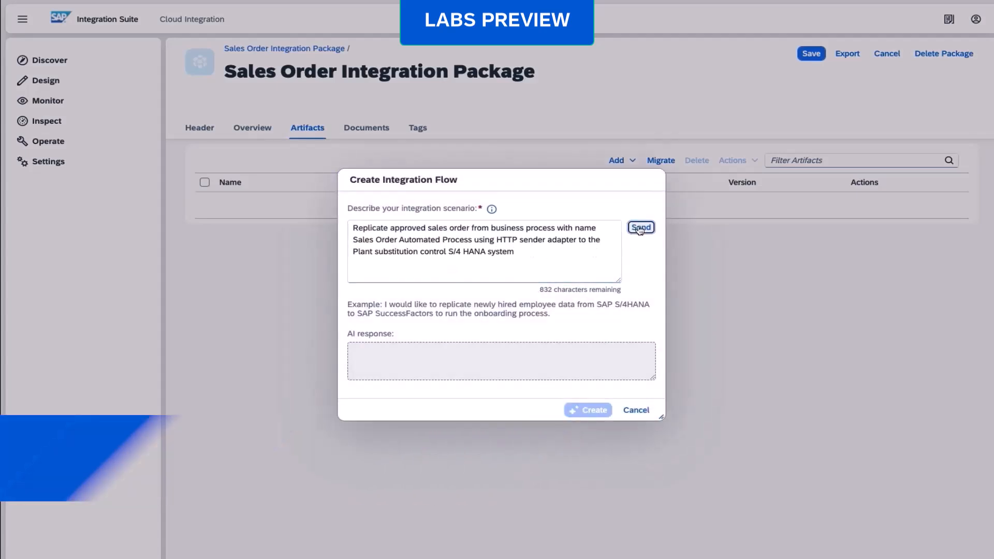
pyautogui.click(641, 228)
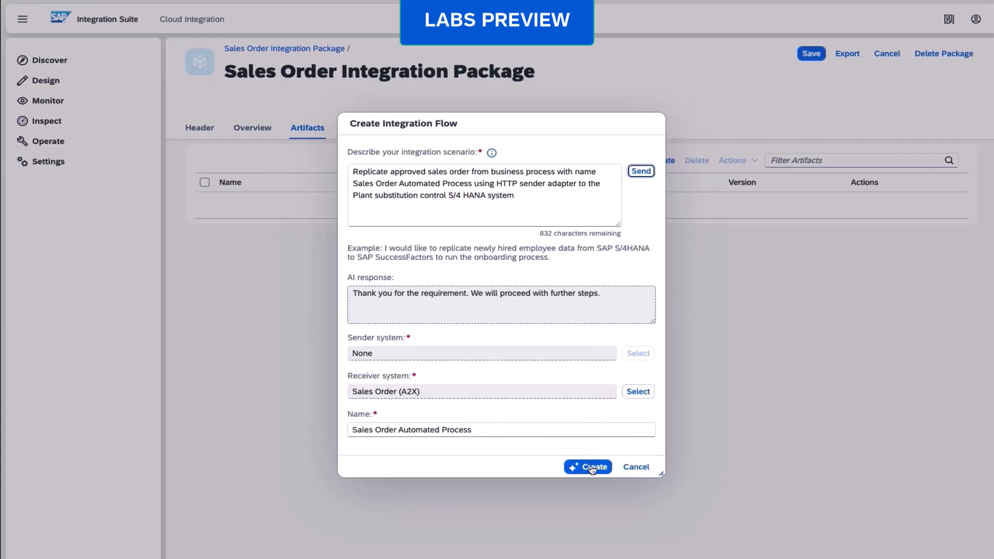
pyautogui.write('Sales Order Re')
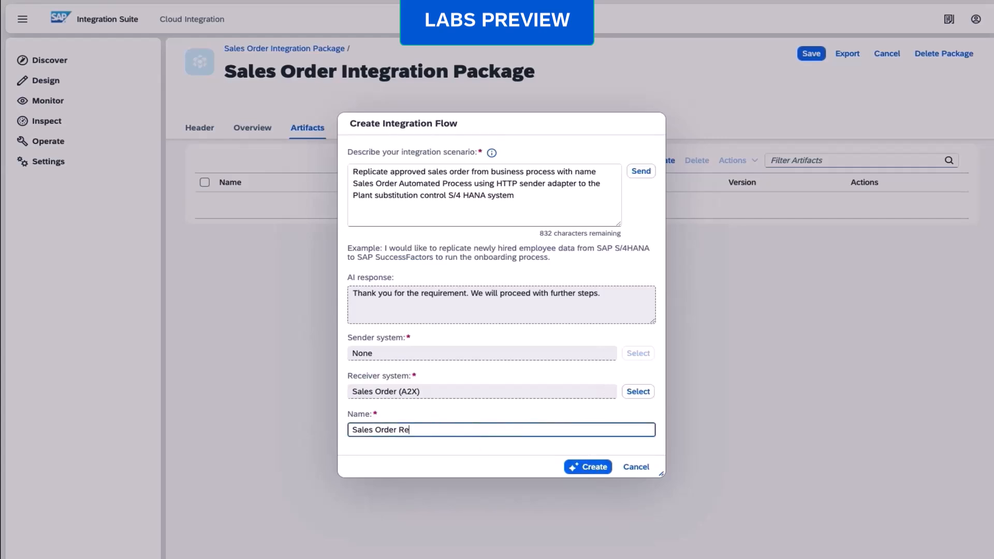
pyautogui.write('plication')
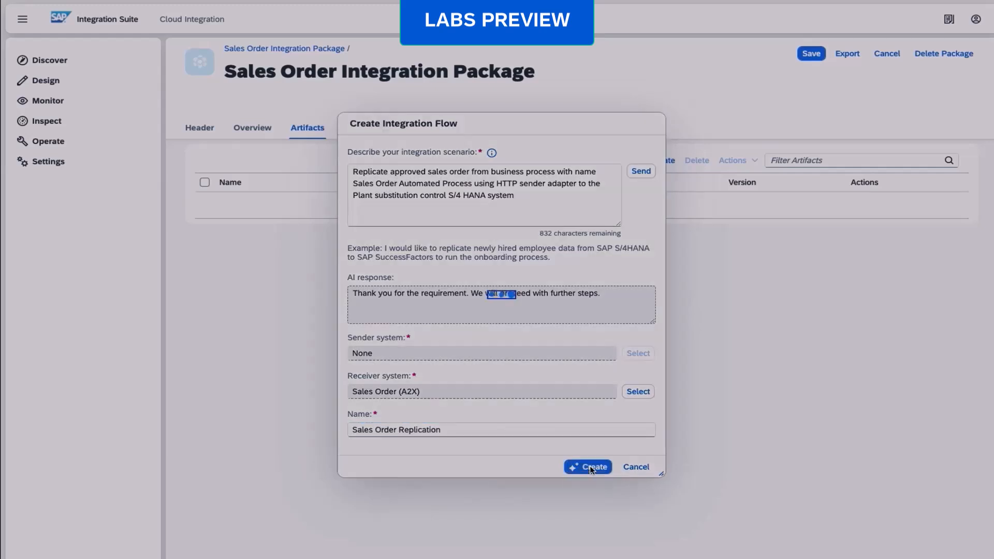
pyautogui.click(587, 466)
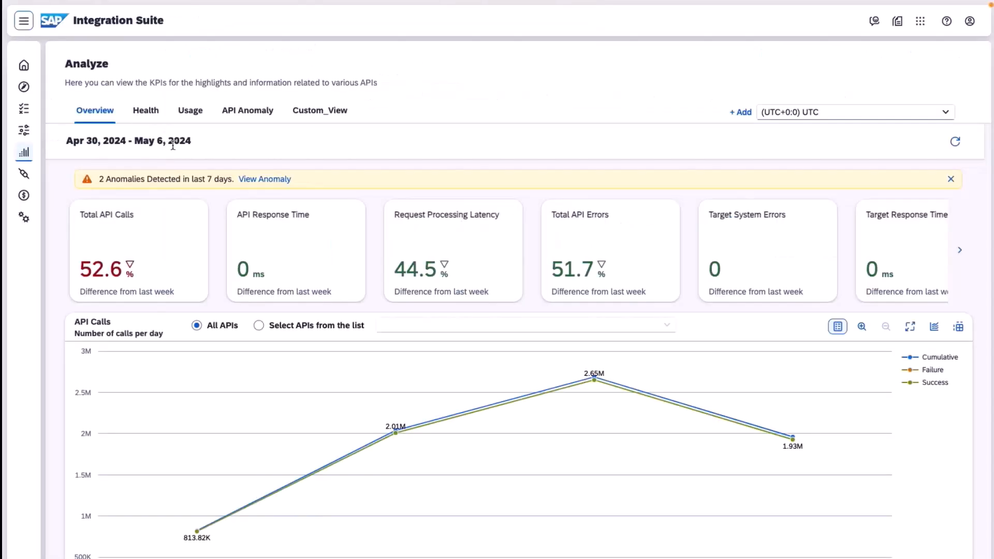
# Review the 91K Sales Order traffic spike's details and suggestions, then close the detail and chart panels
pyautogui.click(248, 110)
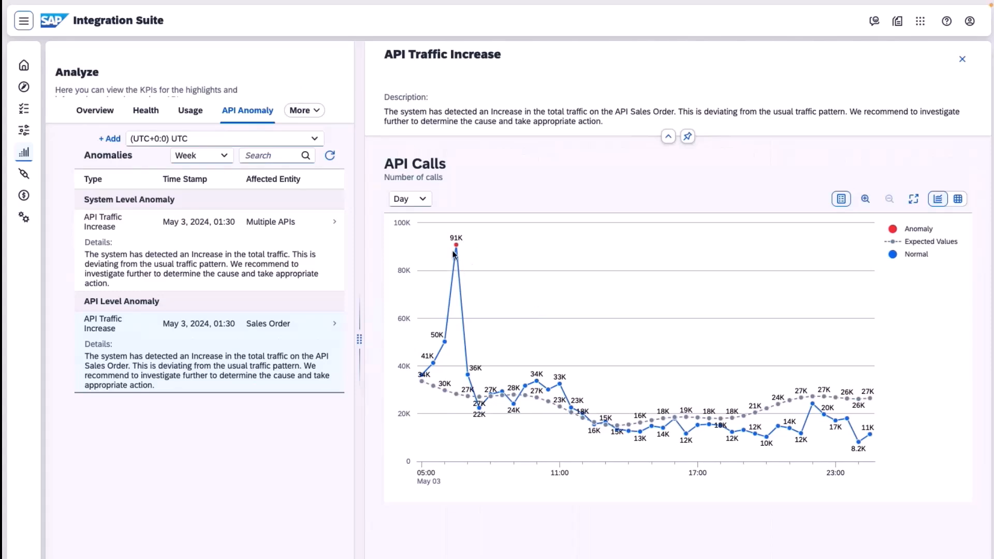
pyautogui.click(454, 246)
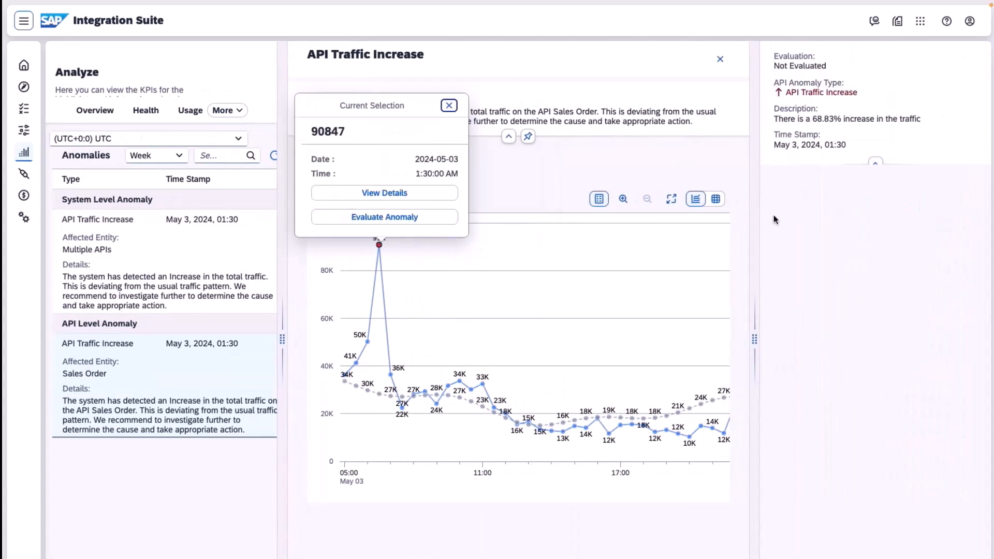
pyautogui.click(384, 193)
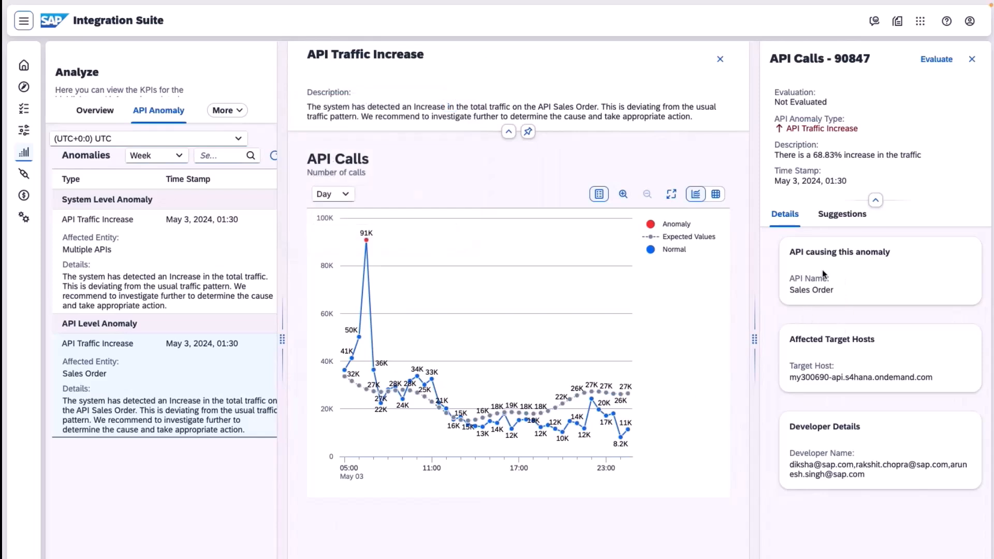
pyautogui.moveTo(836, 244)
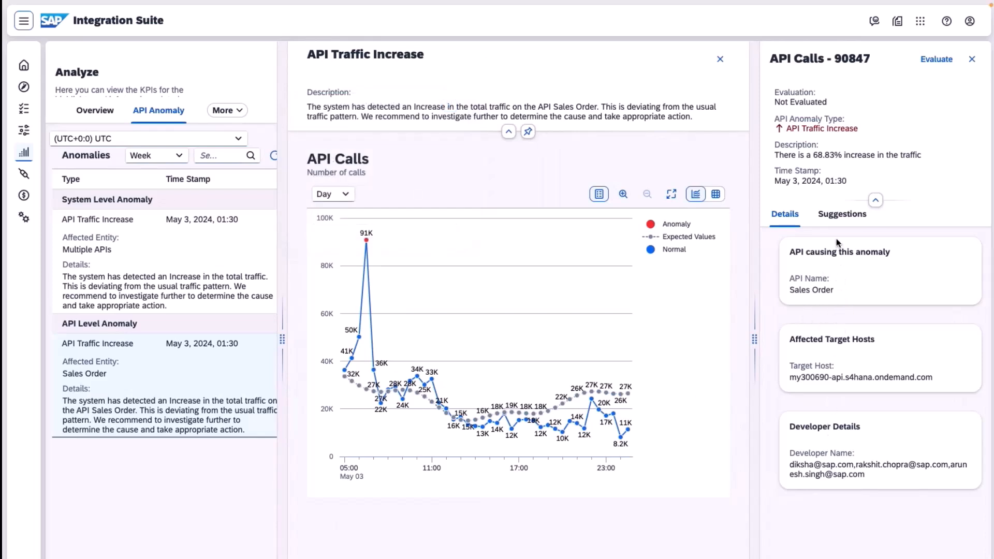
pyautogui.click(842, 214)
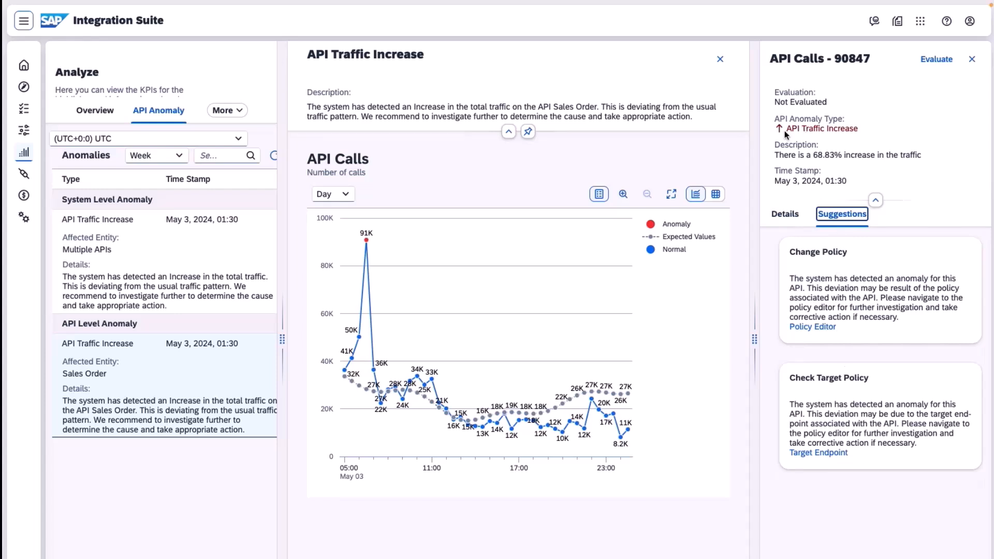
pyautogui.click(971, 59)
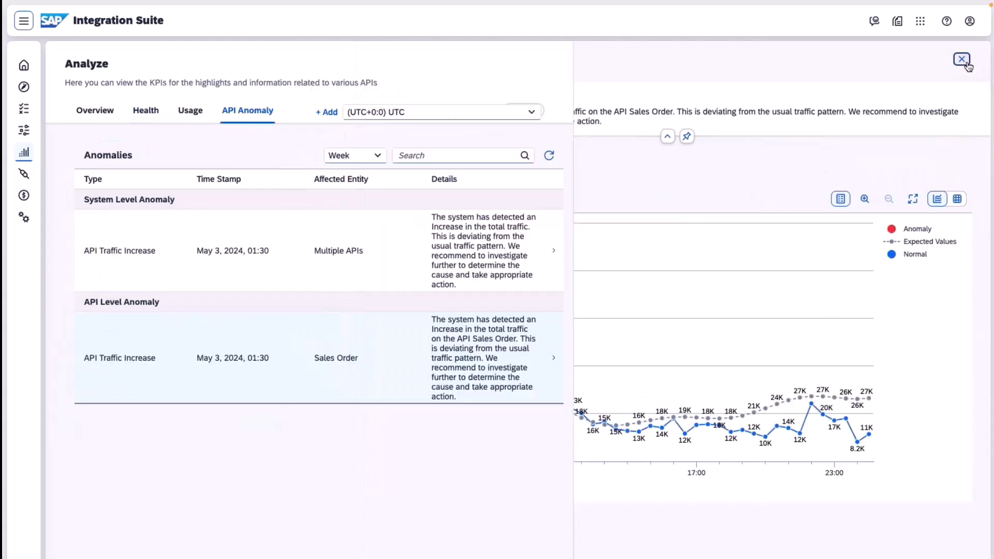
pyautogui.click(961, 59)
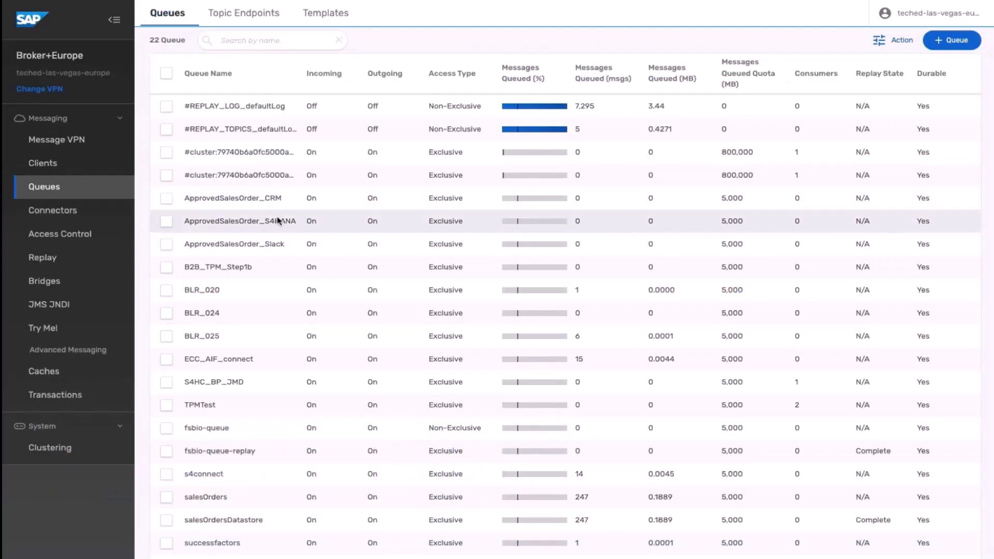
pyautogui.moveTo(284, 249)
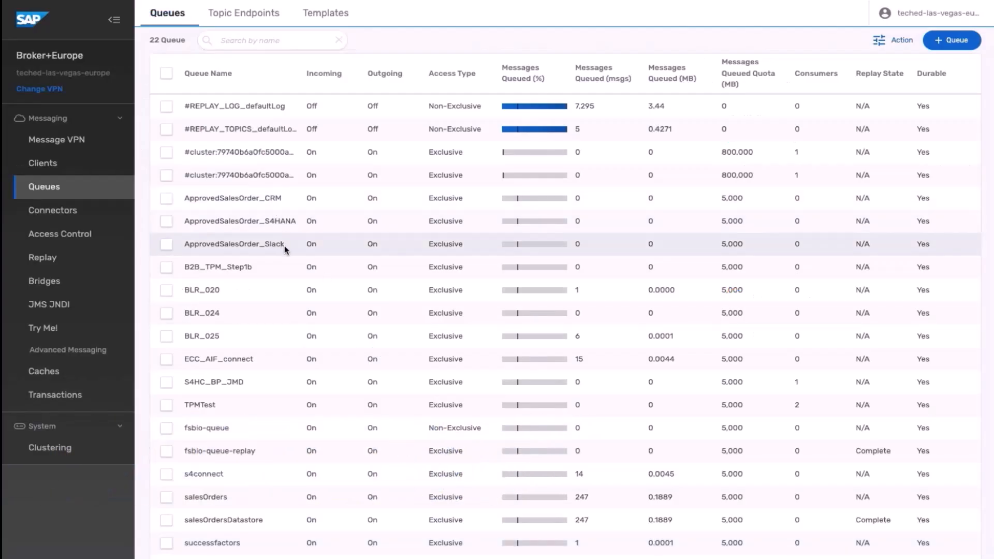